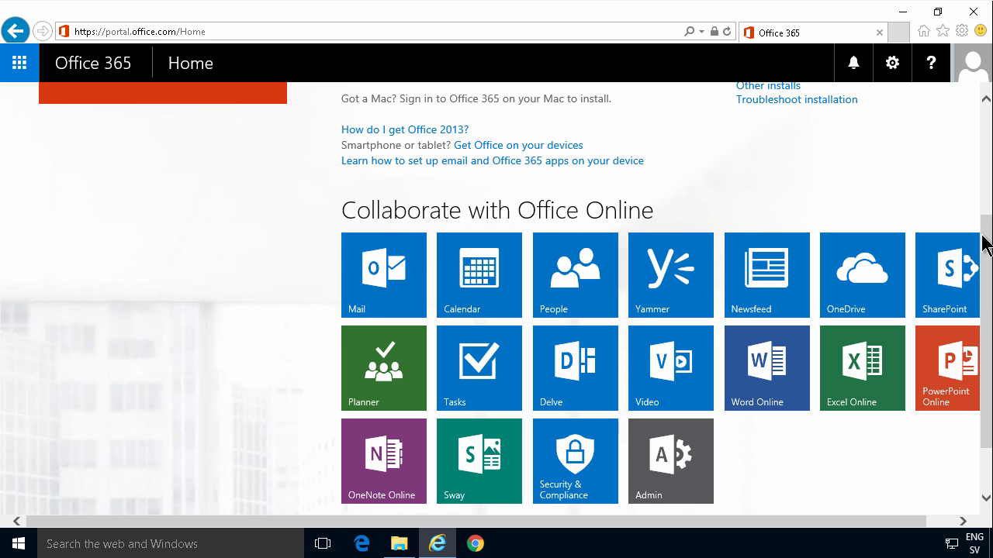
Open Planner from the Office app tiles and bring up its feedback option
{"action": "scroll", "scroll_direction": "up", "scroll_amount": 3}
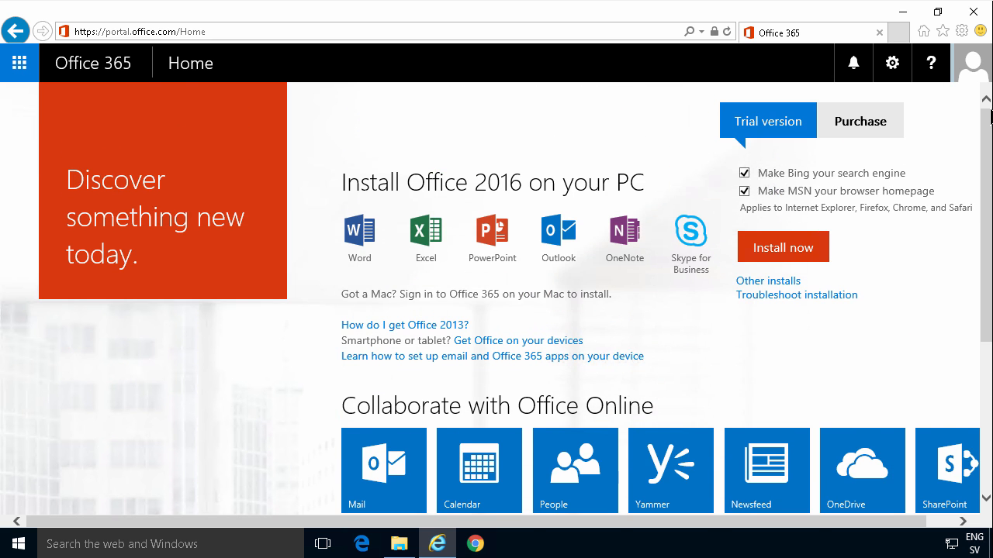
{"action": "scroll", "scroll_direction": "down", "scroll_amount": 3}
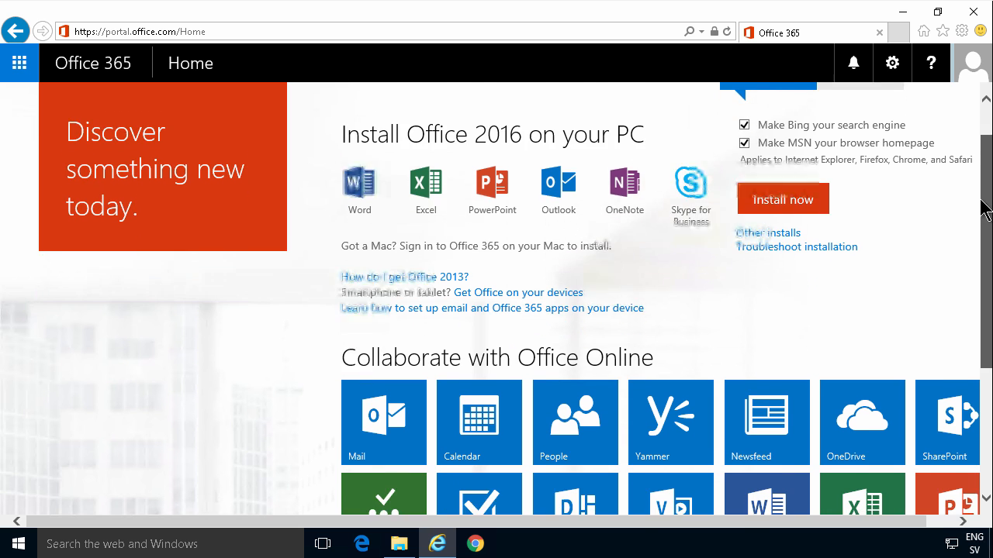
{"action": "scroll", "scroll_direction": "down", "scroll_amount": 3}
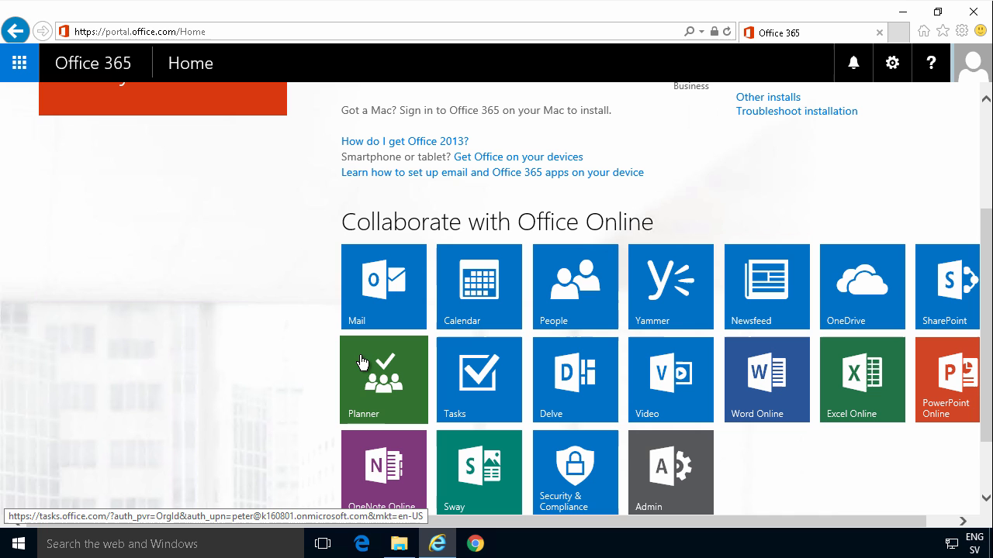
{"action": "mouse_move", "coordinate": [372, 388]}
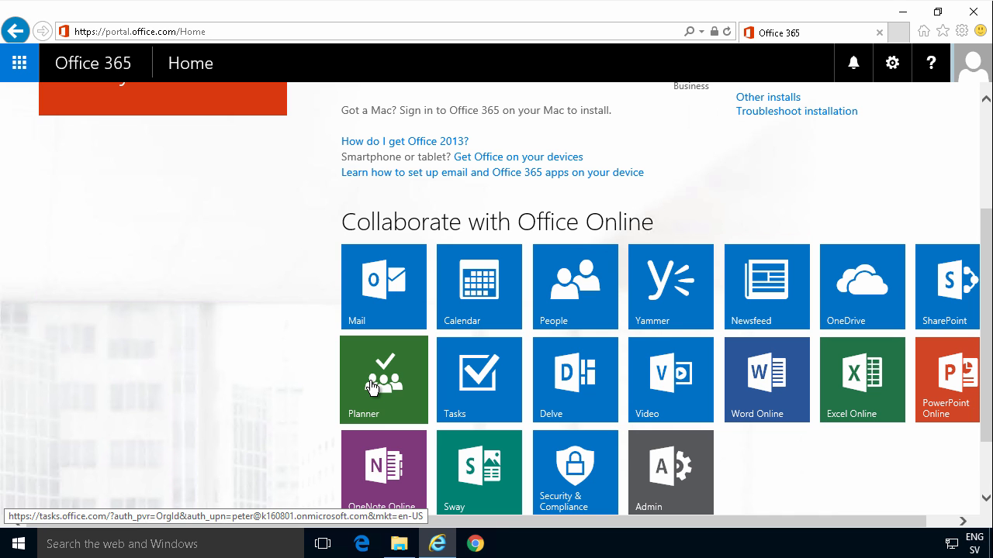
{"action": "left_click", "coordinate": [383, 379]}
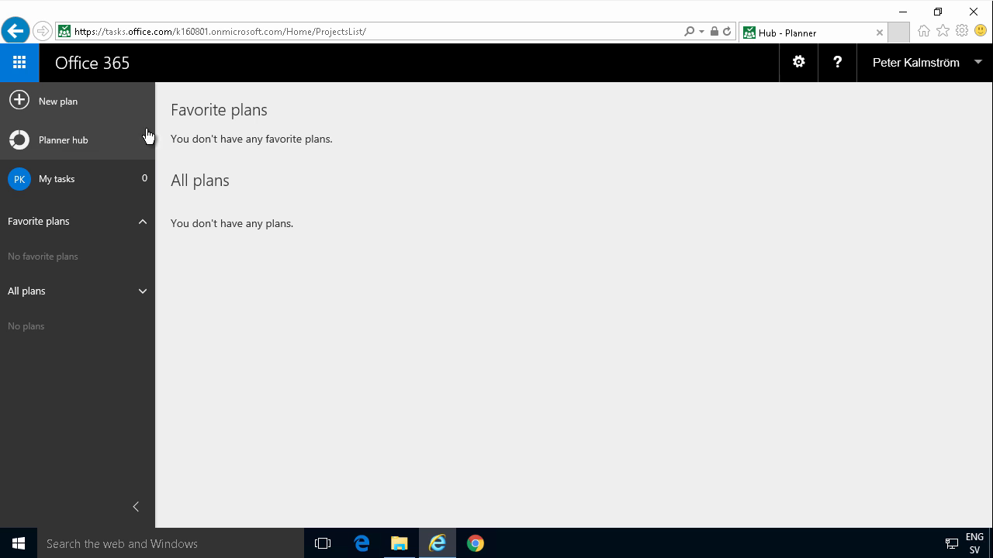
{"action": "mouse_move", "coordinate": [88, 145]}
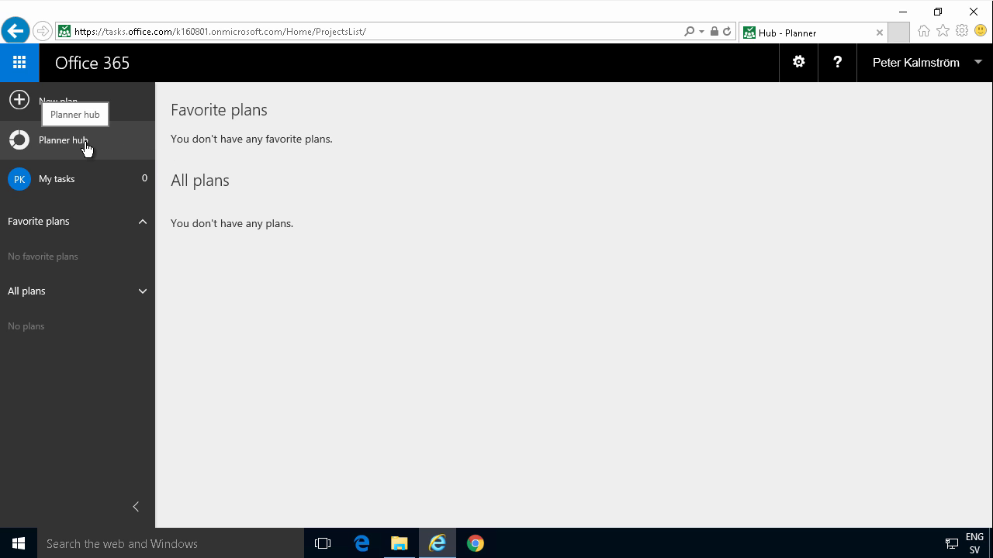
{"action": "mouse_move", "coordinate": [77, 117]}
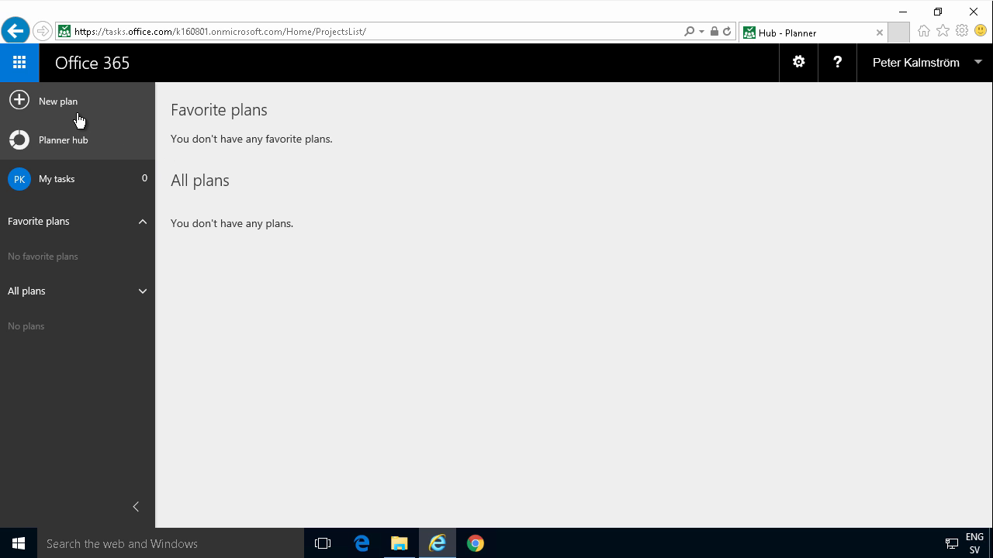
{"action": "mouse_move", "coordinate": [74, 231]}
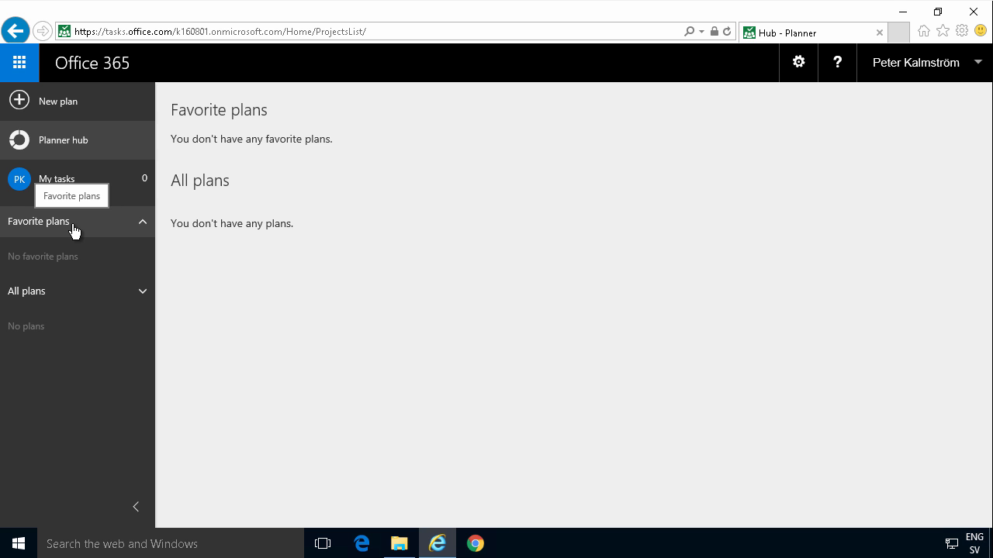
{"action": "mouse_move", "coordinate": [74, 231]}
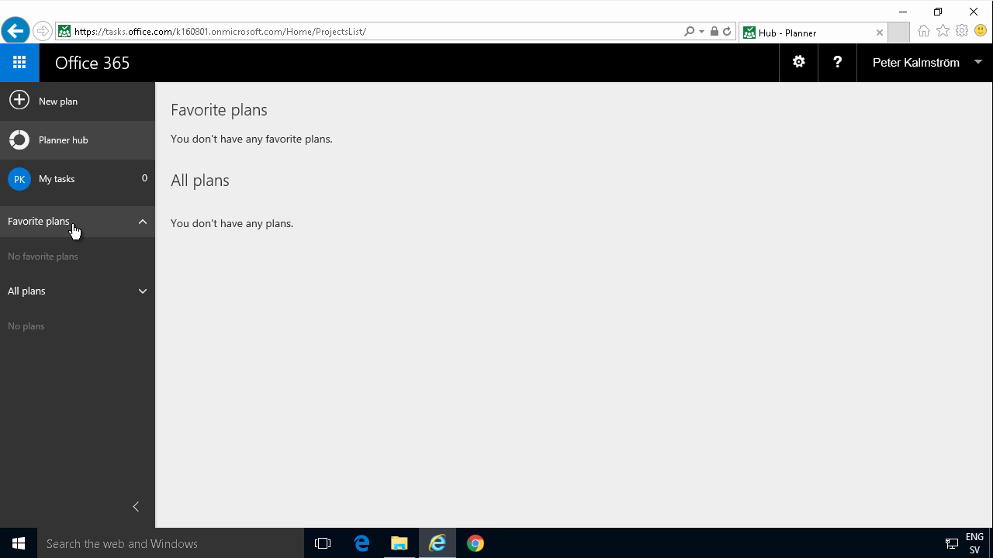
{"action": "mouse_move", "coordinate": [92, 192]}
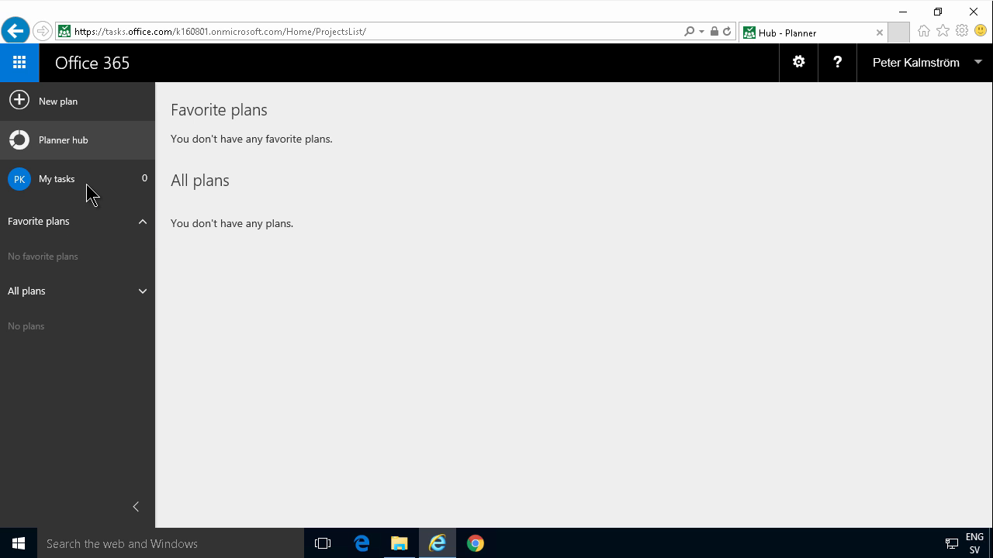
{"action": "mouse_move", "coordinate": [58, 108]}
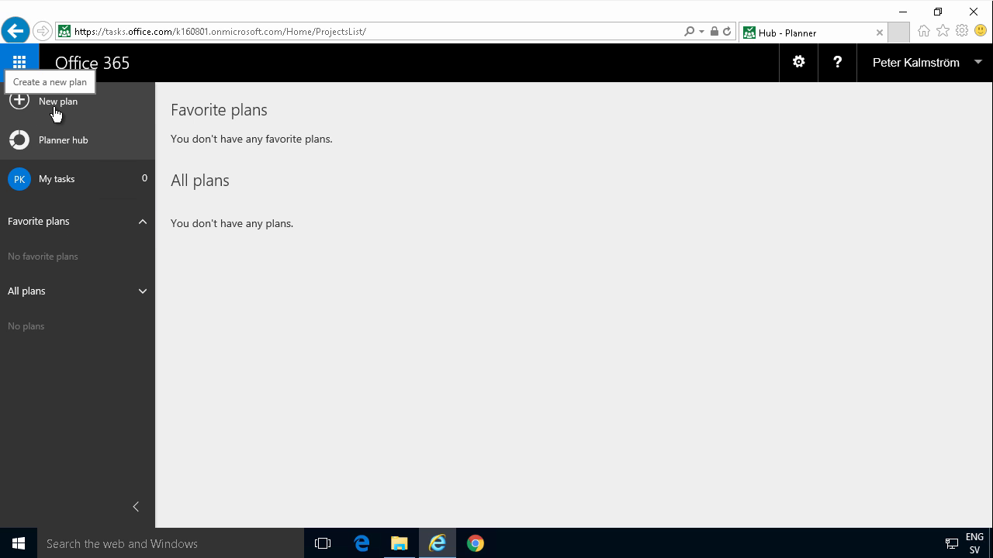
{"action": "left_click", "coordinate": [798, 62]}
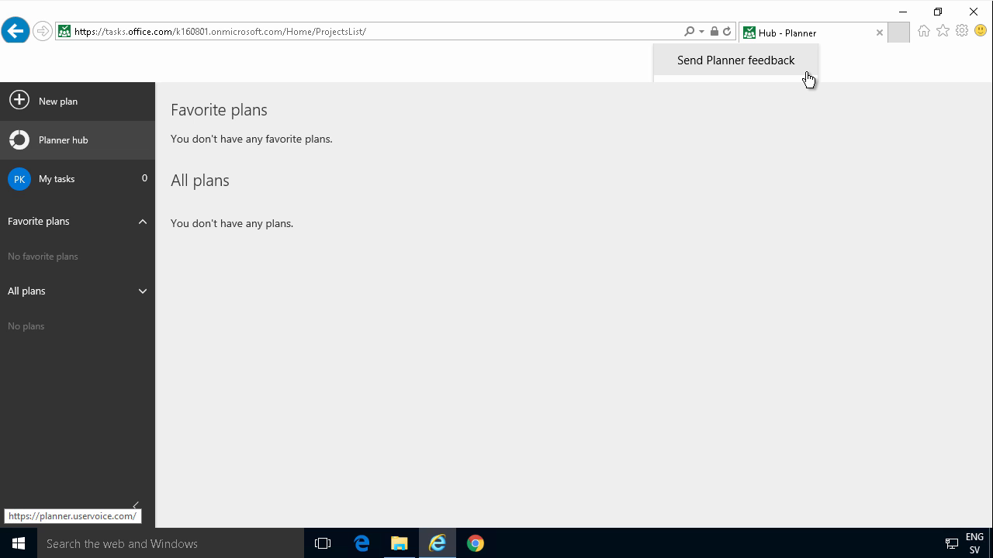
{"action": "mouse_move", "coordinate": [721, 68]}
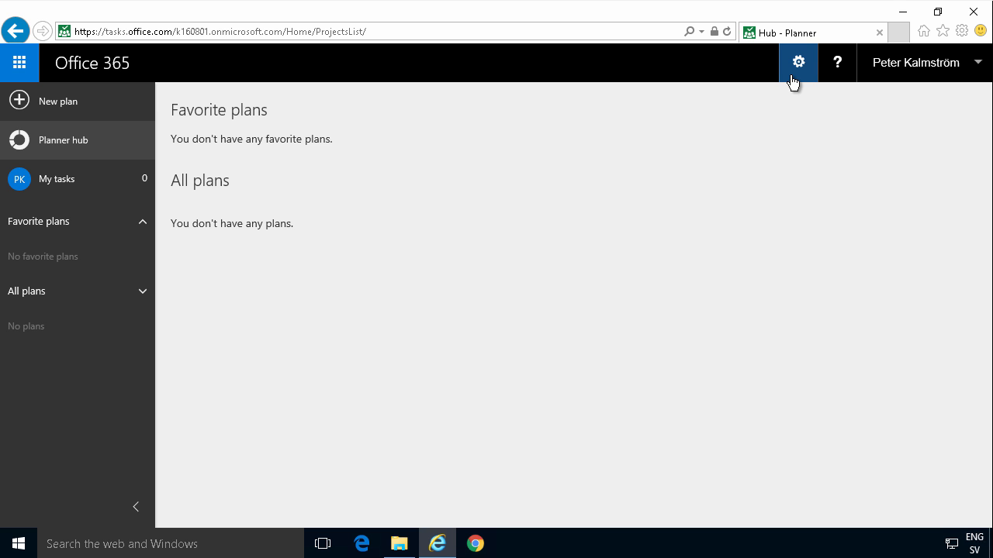
{"action": "mouse_move", "coordinate": [653, 145]}
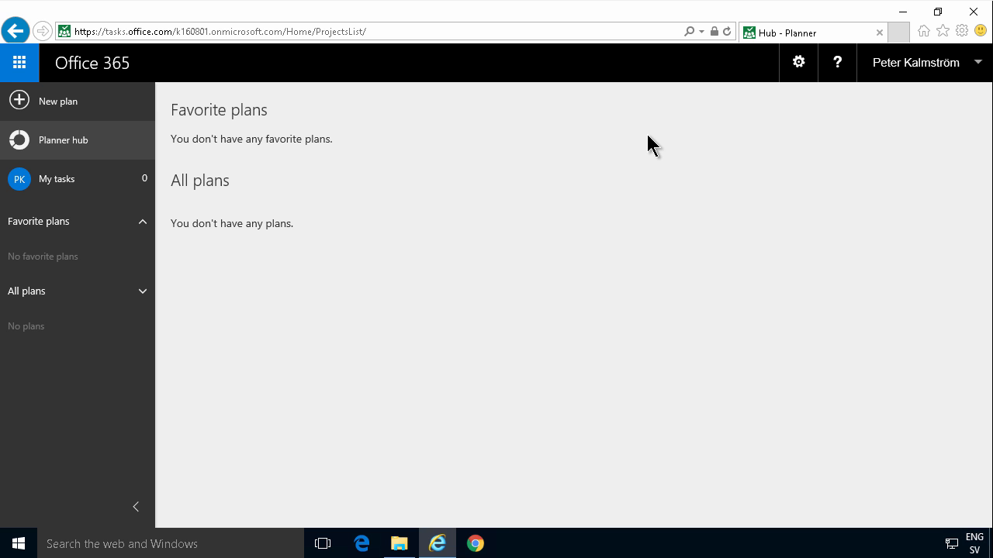
{"action": "mouse_move", "coordinate": [604, 163]}
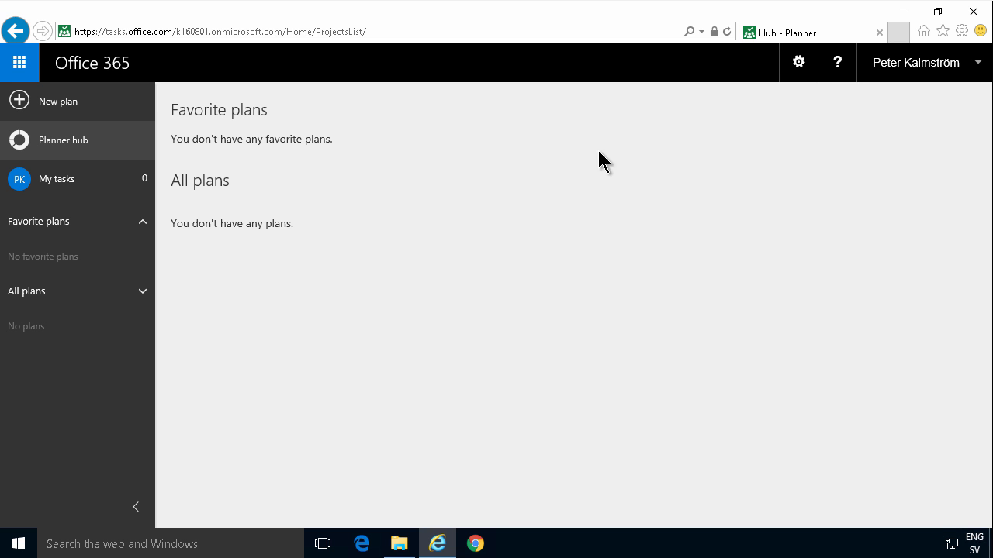
{"action": "mouse_move", "coordinate": [62, 109]}
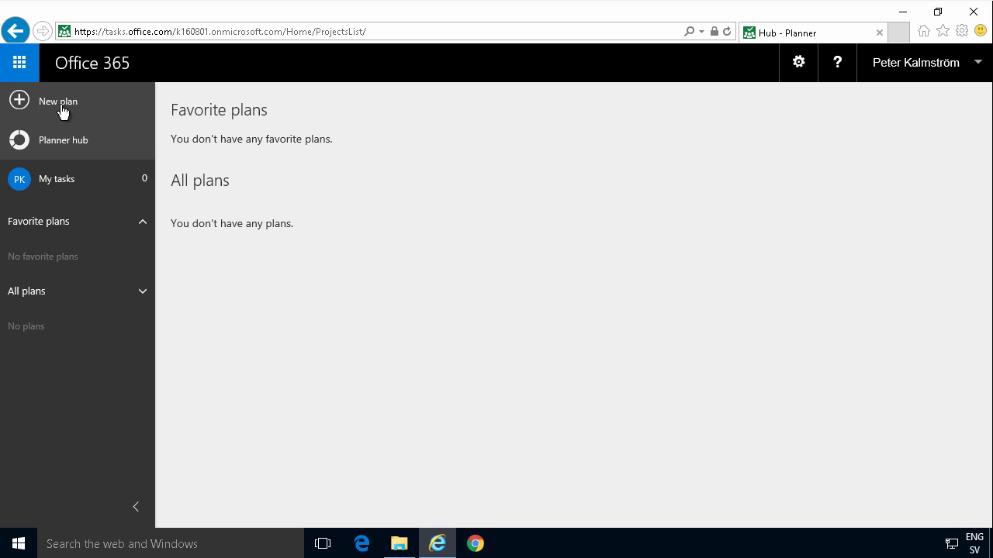
Create public plan 'KickOff 2017' described as planning the 2017 Kick Off Party event and activities
{"action": "left_click", "coordinate": [58, 100]}
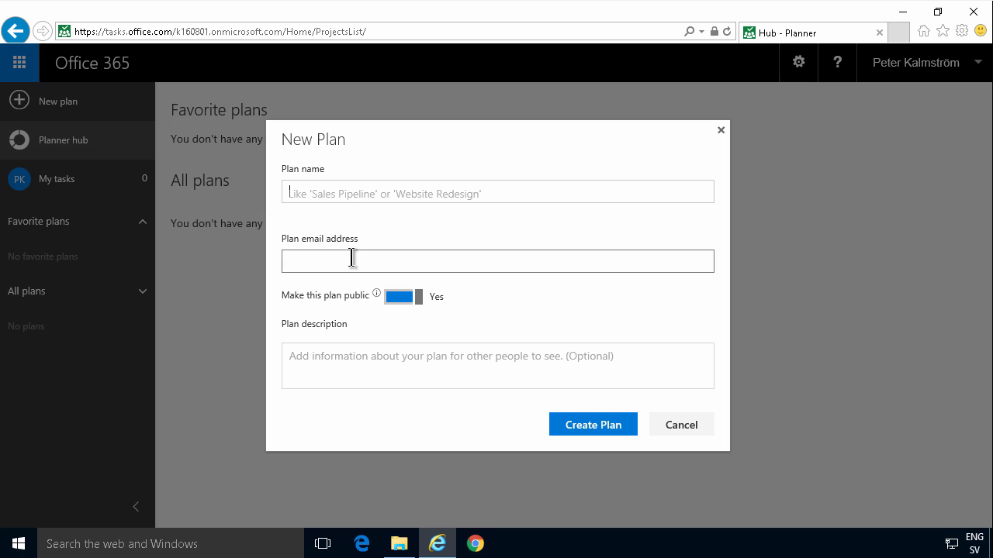
{"action": "left_click", "coordinate": [497, 192]}
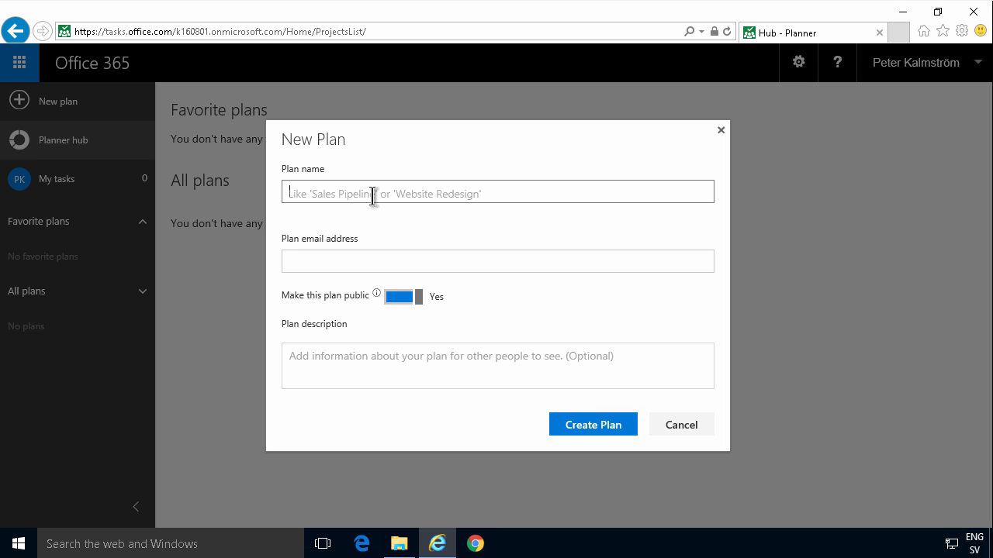
{"action": "type", "text": "KickOff"}
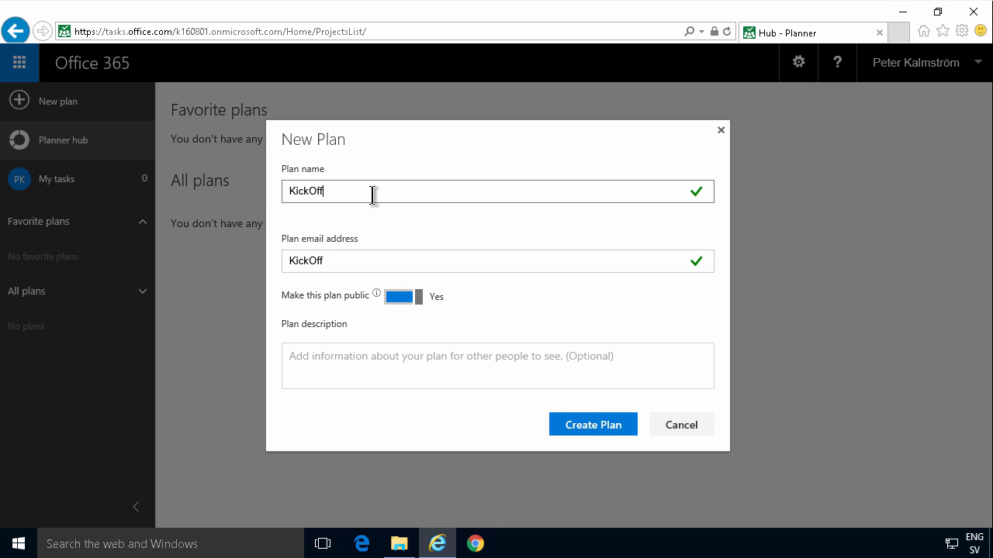
{"action": "type", "text": "2"}
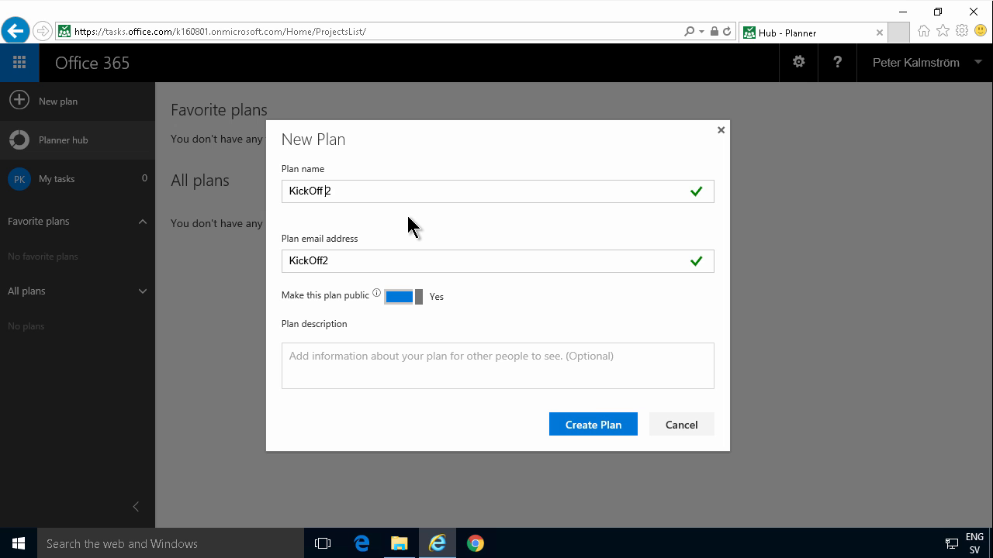
{"action": "type", "text": "017"}
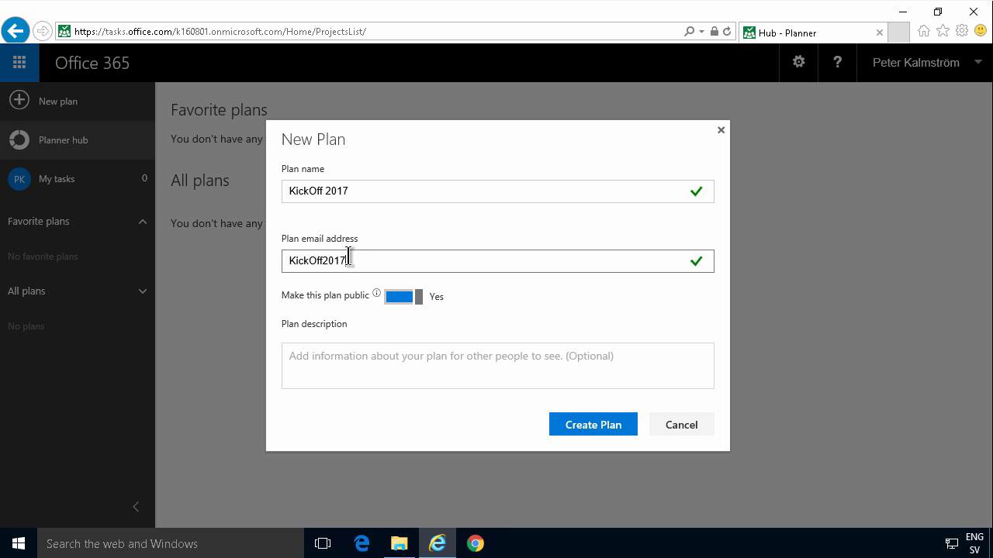
{"action": "mouse_move", "coordinate": [381, 310]}
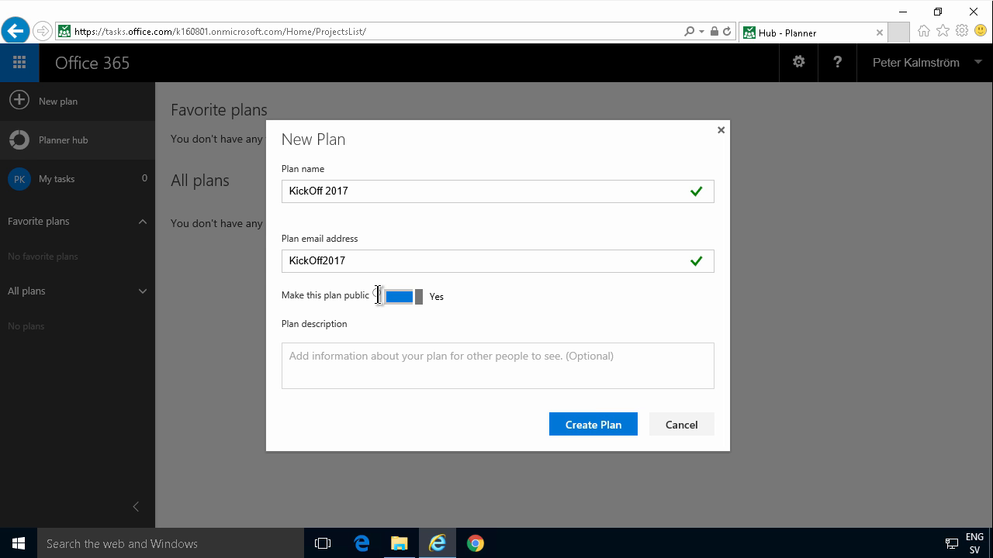
{"action": "mouse_move", "coordinate": [398, 296]}
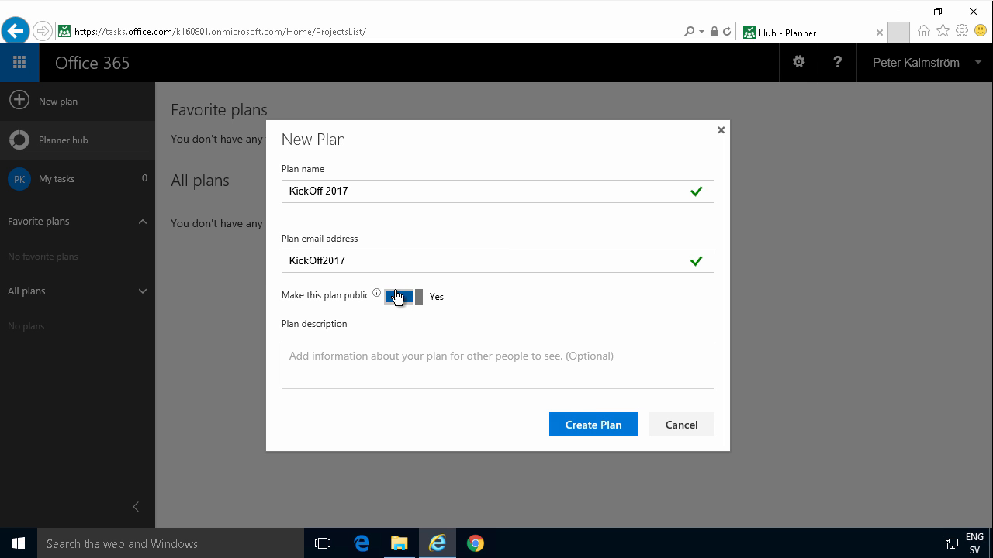
{"action": "left_click", "coordinate": [398, 297]}
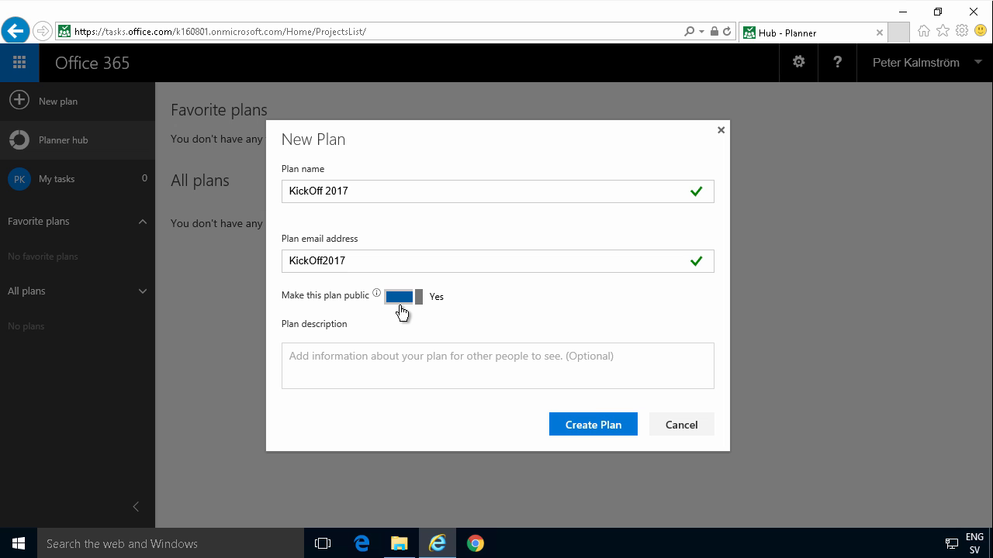
{"action": "type", "text": "Planning for the"}
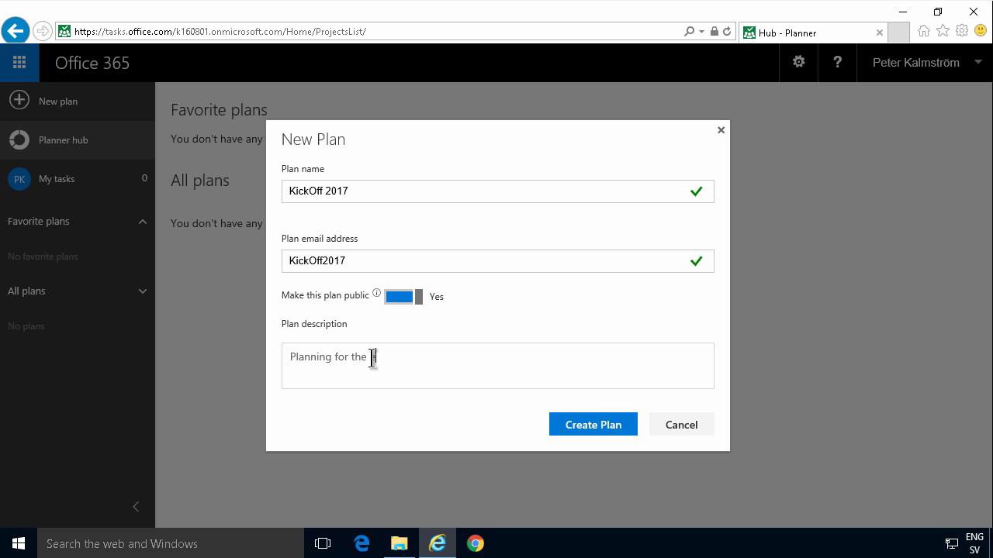
{"action": "type", "text": "vent and ac"}
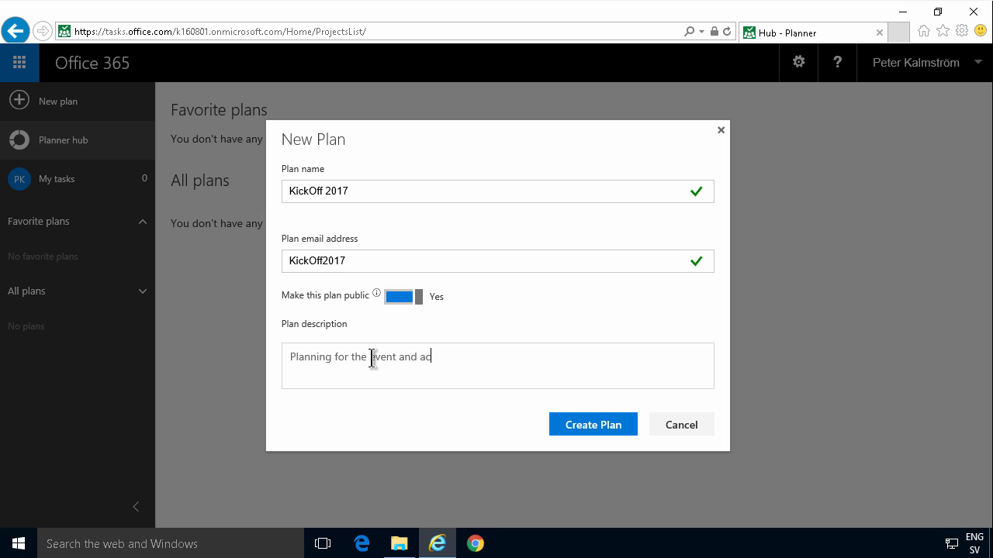
{"action": "type", "text": "tivities of the"}
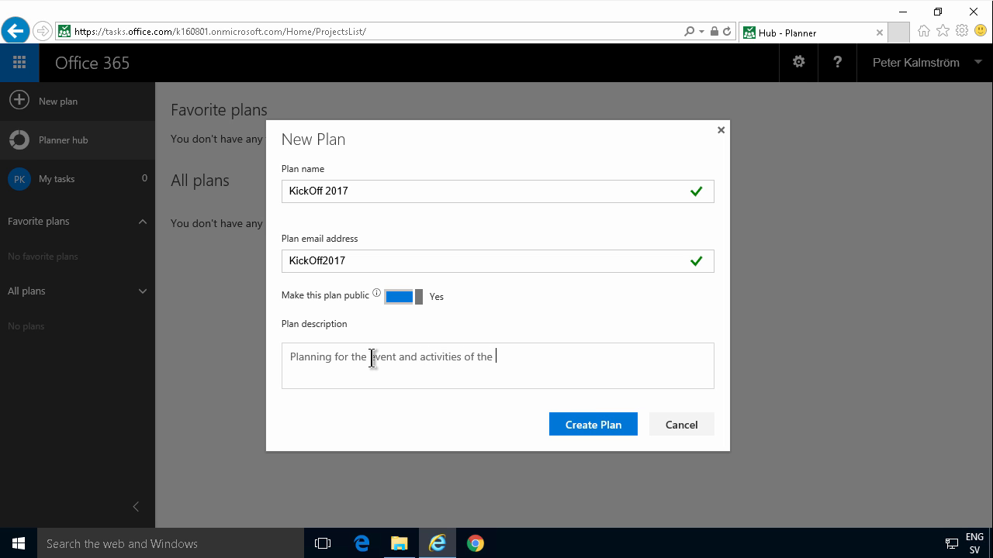
{"action": "type", "text": "2017 Kicko"}
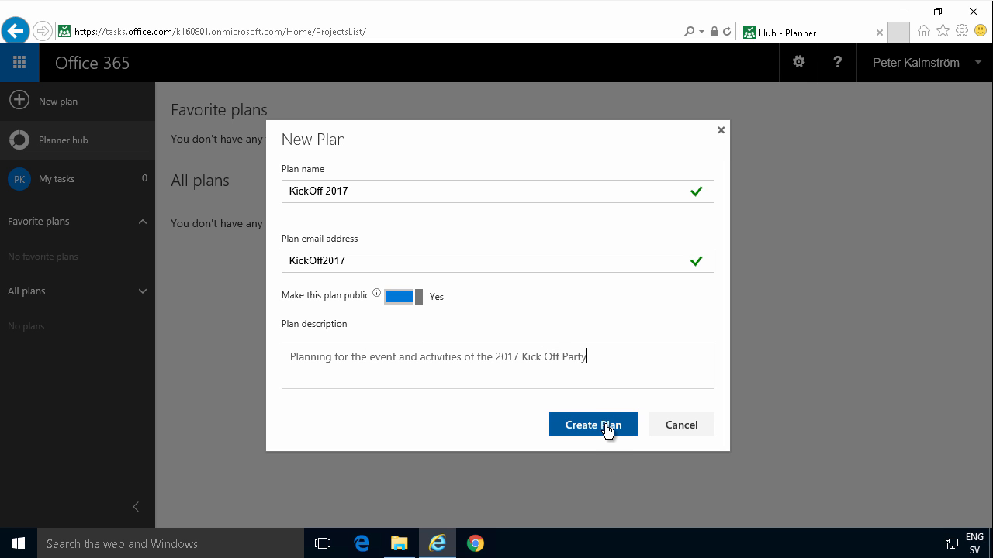
{"action": "left_click", "coordinate": [592, 424]}
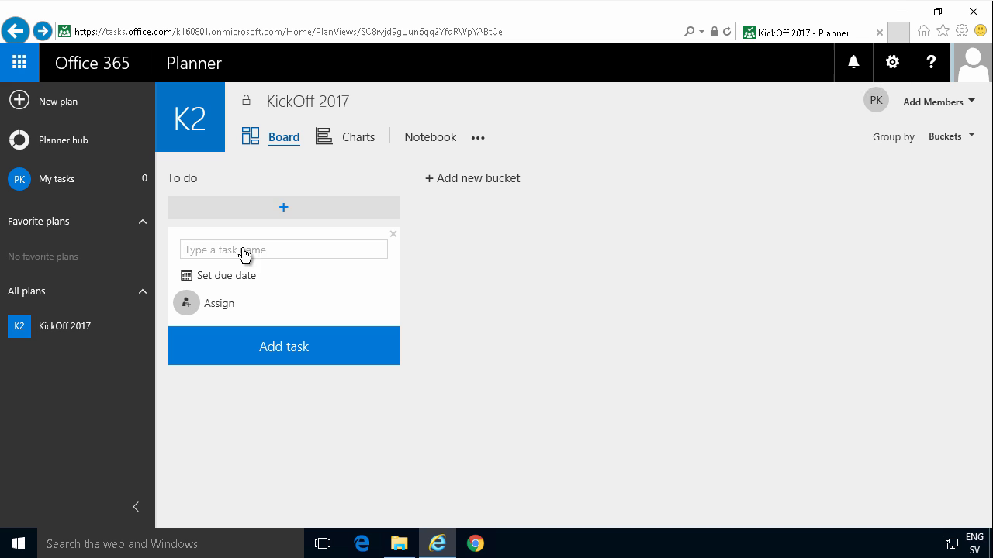
{"action": "mouse_move", "coordinate": [237, 256]}
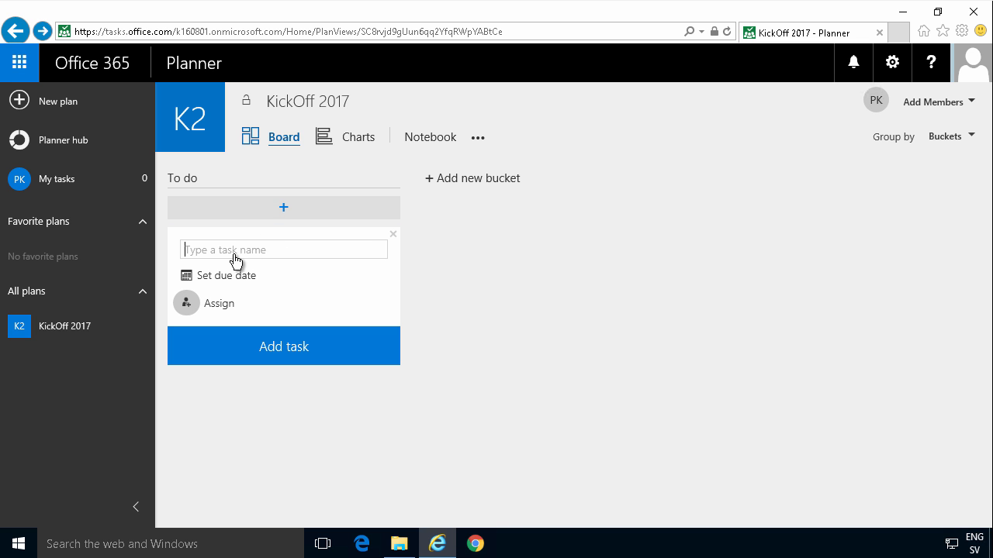
Add tasks Order food, Plan the seating, and Send out invitations due Nov 15
{"action": "type", "text": "Order"}
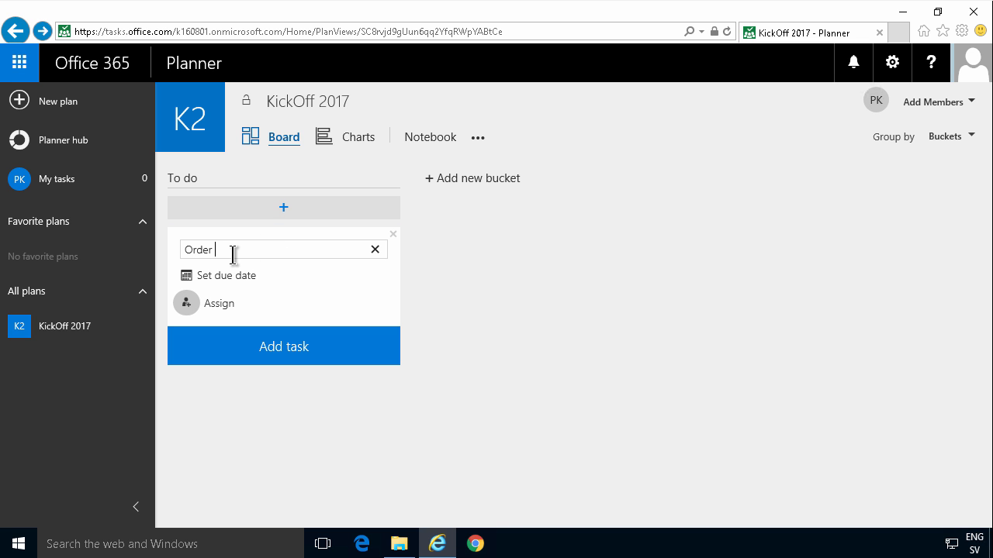
{"action": "left_click", "coordinate": [283, 346]}
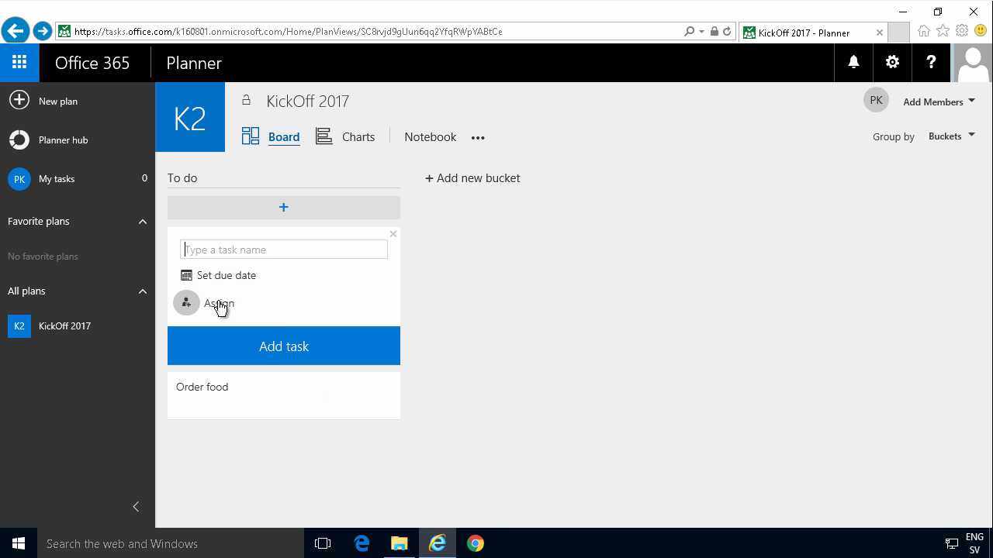
{"action": "mouse_move", "coordinate": [238, 256]}
{"action": "type", "text": "Plan the stag"}
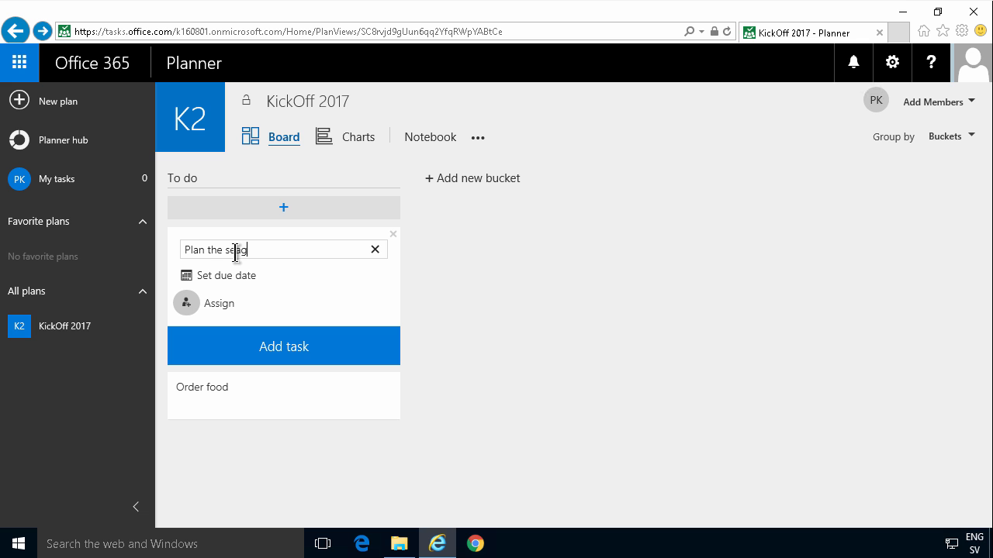
{"action": "left_click", "coordinate": [283, 346]}
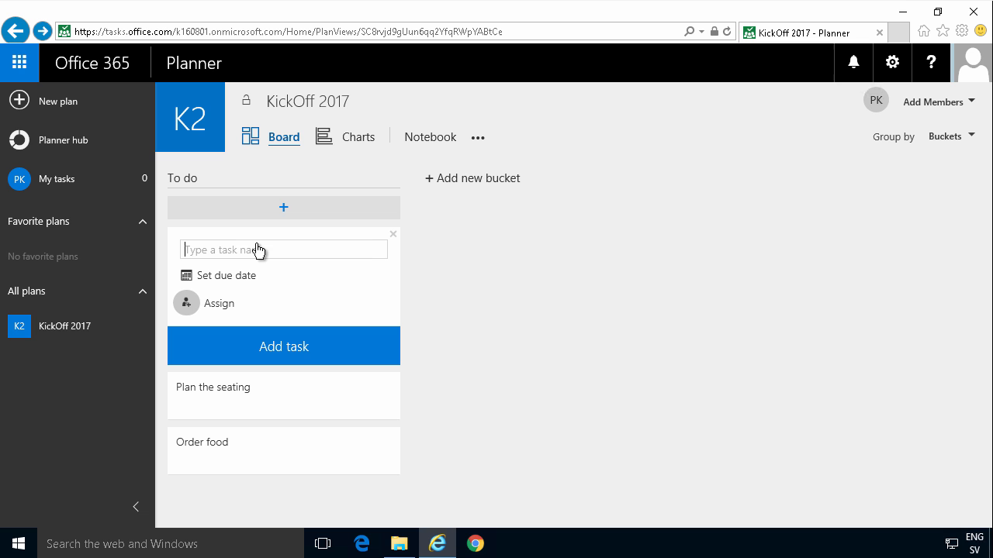
{"action": "type", "text": "Send out invitations"}
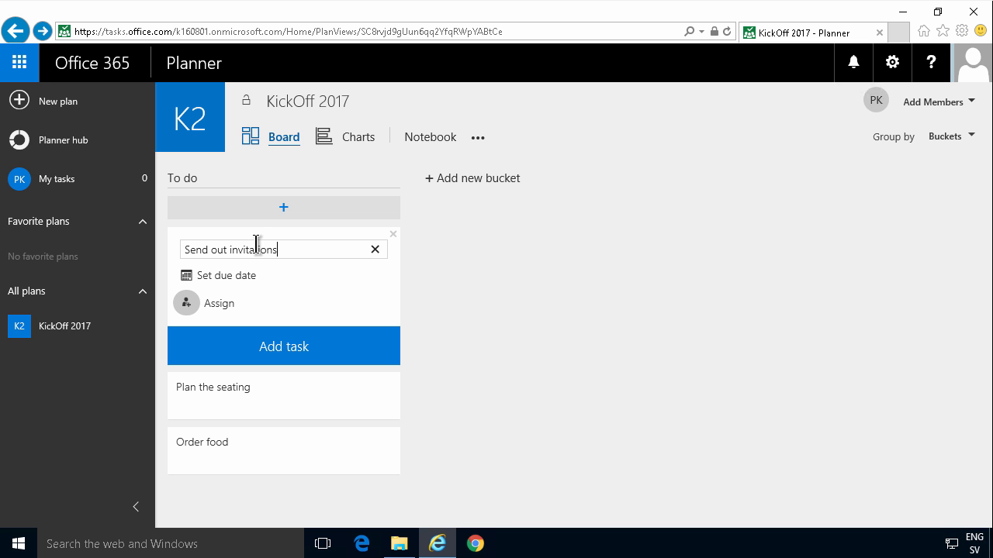
{"action": "left_click", "coordinate": [226, 275]}
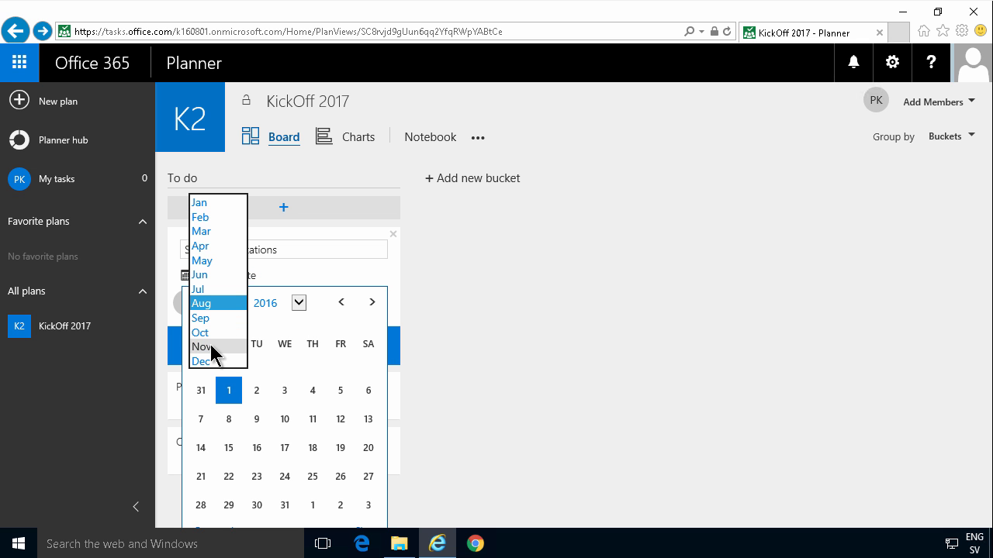
{"action": "left_click", "coordinate": [202, 346]}
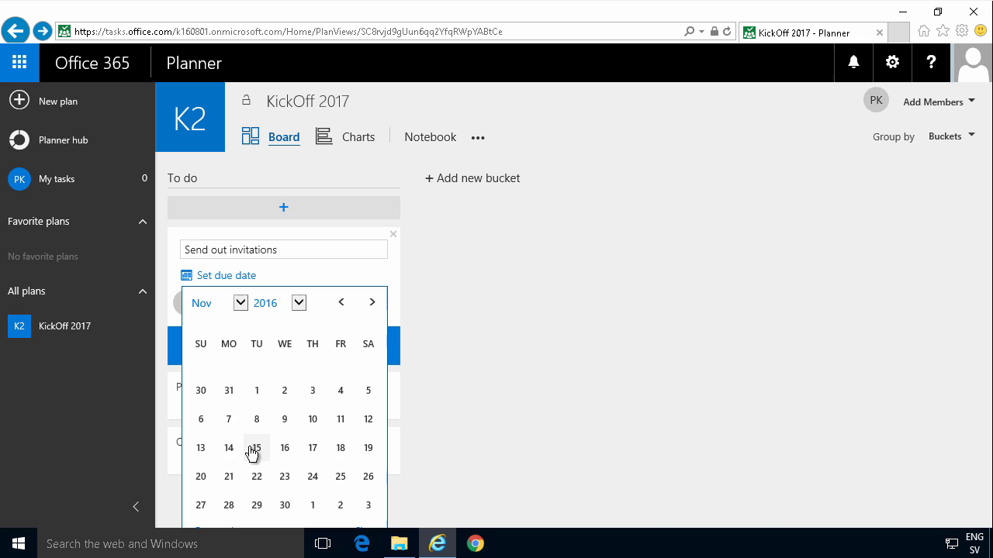
{"action": "left_click", "coordinate": [257, 448]}
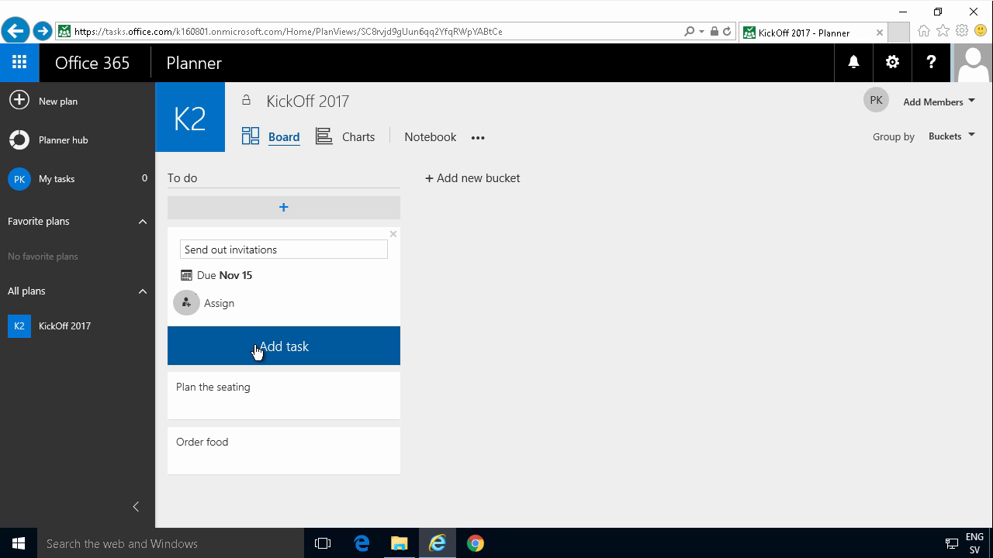
{"action": "mouse_move", "coordinate": [279, 352]}
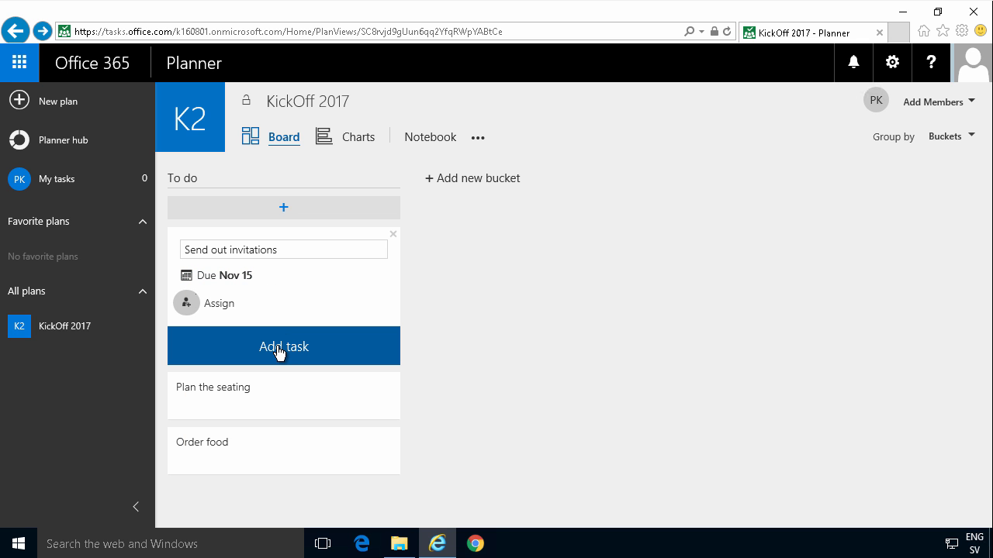
{"action": "left_click", "coordinate": [283, 346]}
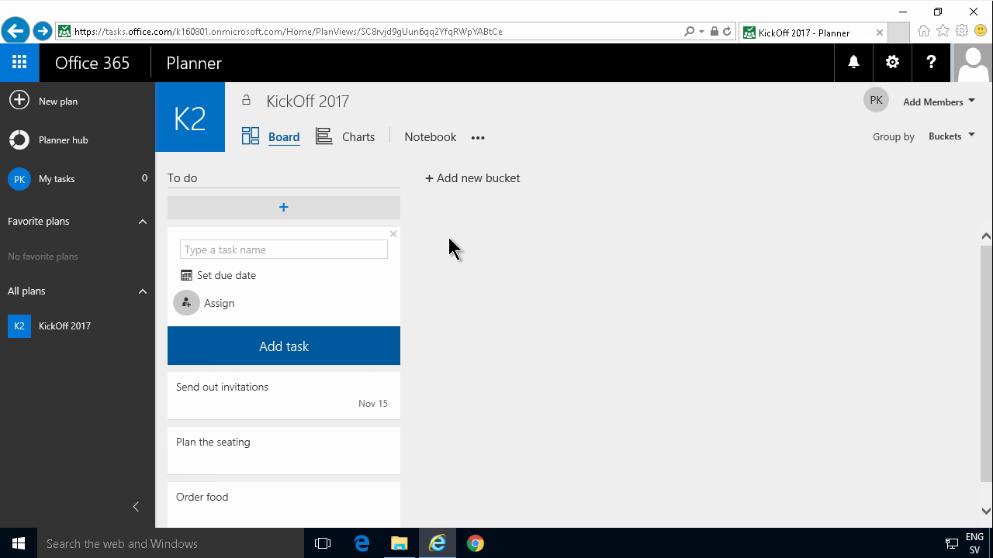
{"action": "mouse_move", "coordinate": [444, 188]}
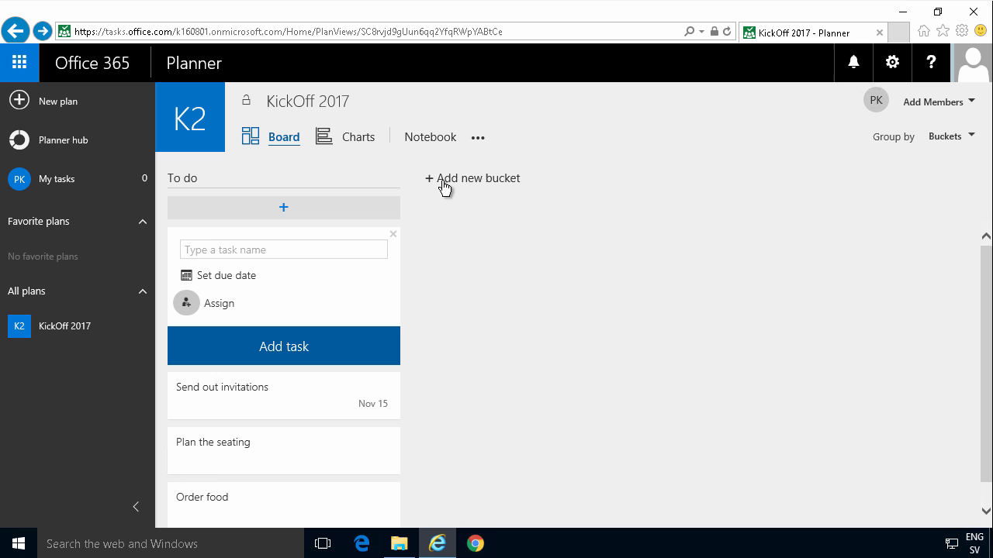
{"action": "mouse_move", "coordinate": [452, 184]}
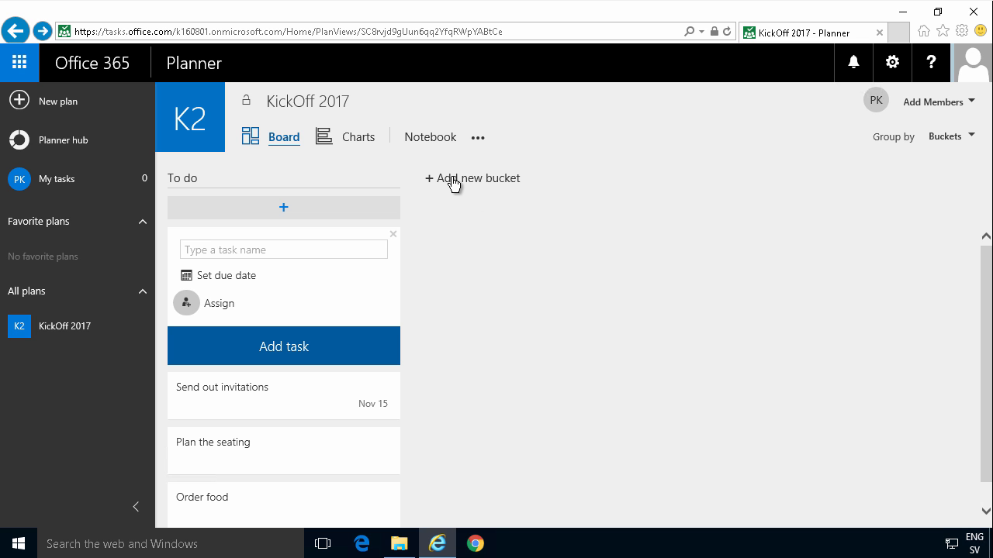
{"action": "mouse_move", "coordinate": [471, 184]}
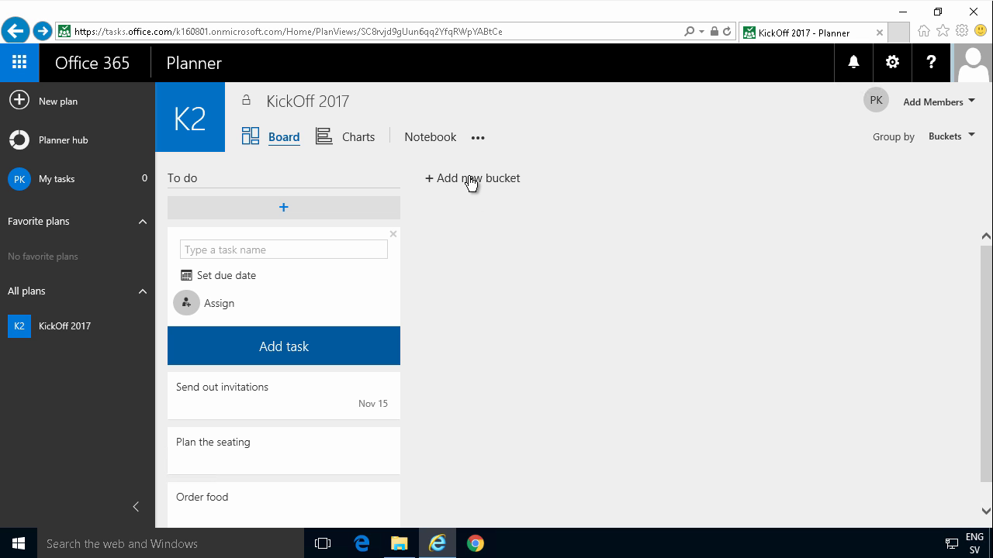
Create buckets named Planning and Marketing to the right of To do
{"action": "type", "text": "Planning"}
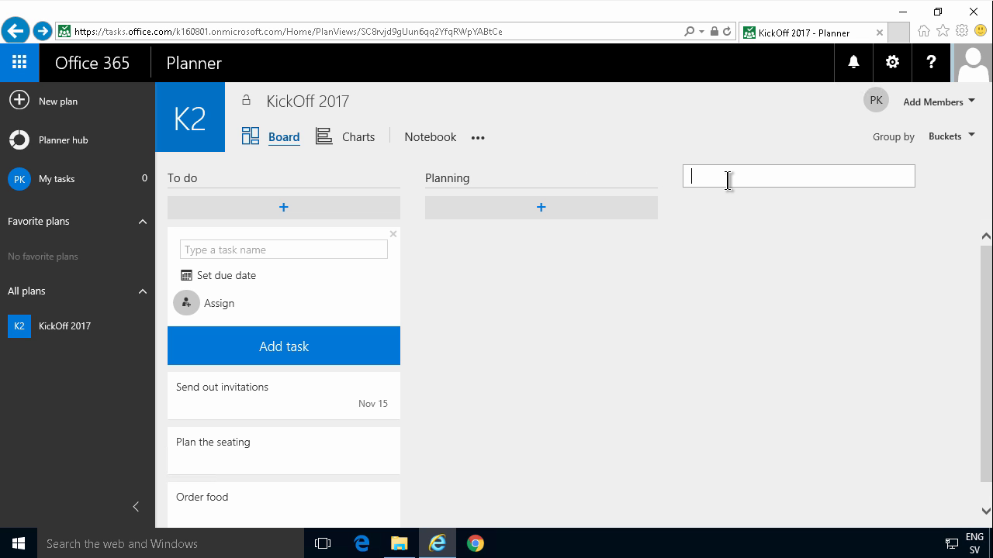
{"action": "type", "text": "Marketing"}
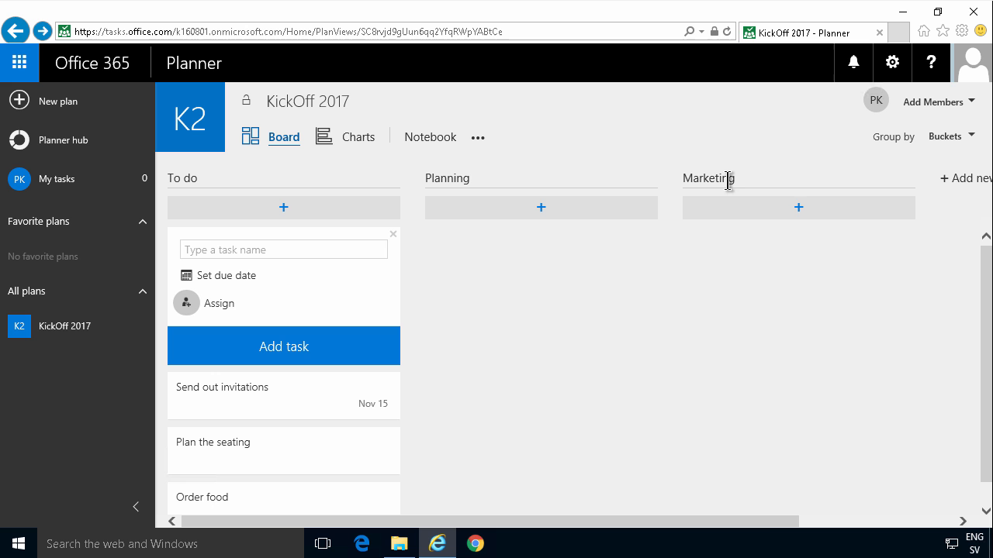
{"action": "scroll", "scroll_direction": "right", "scroll_amount": 3}
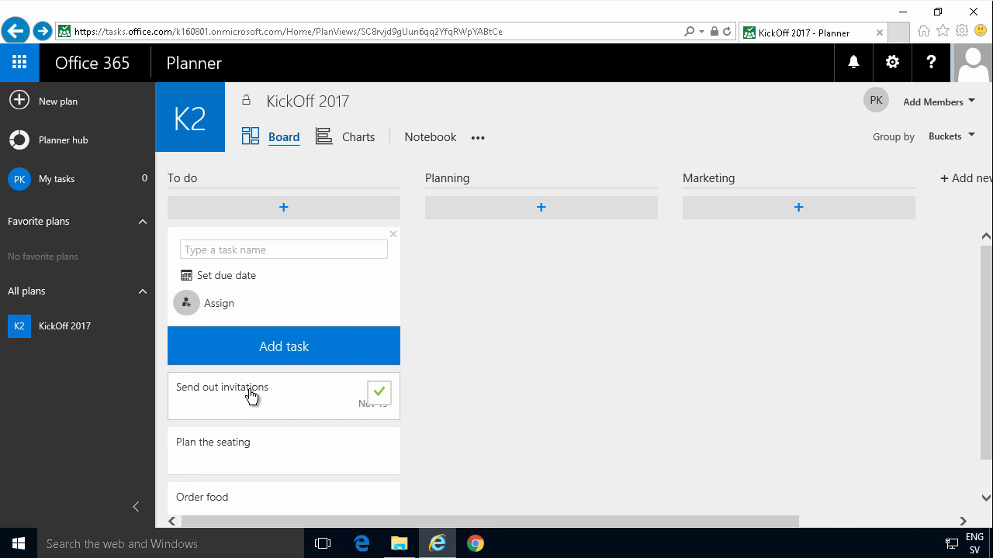
Move Send out invitations to Marketing, and Order food and Plan the seating to Planning
{"action": "left_click", "coordinate": [379, 392]}
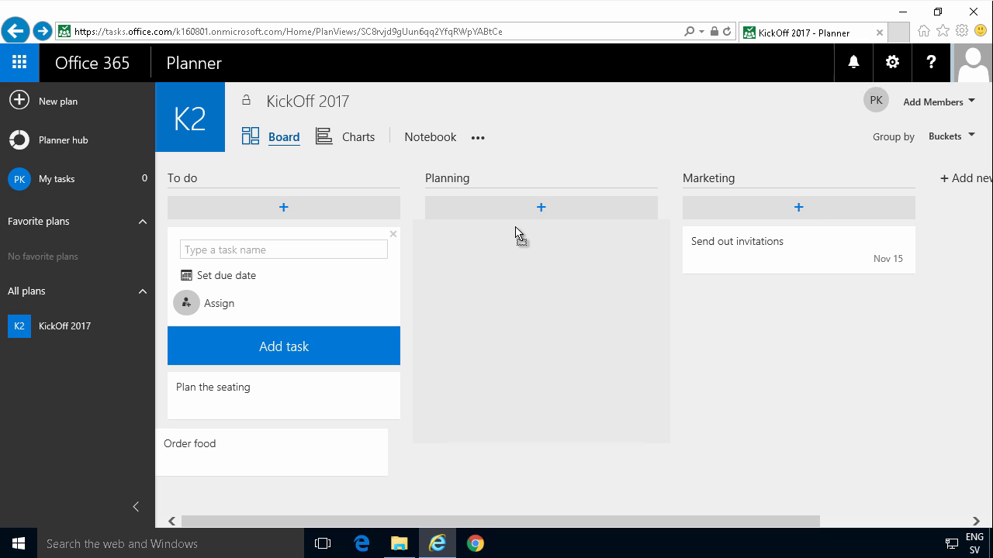
{"action": "left_click_drag", "start_coordinate": [189, 444], "coordinate": [540, 249]}
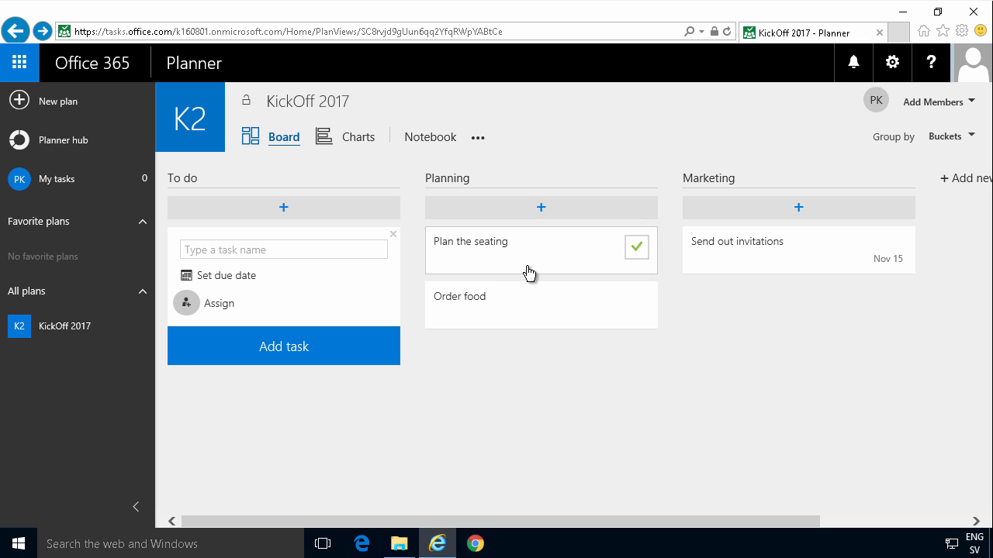
{"action": "mouse_move", "coordinate": [570, 264]}
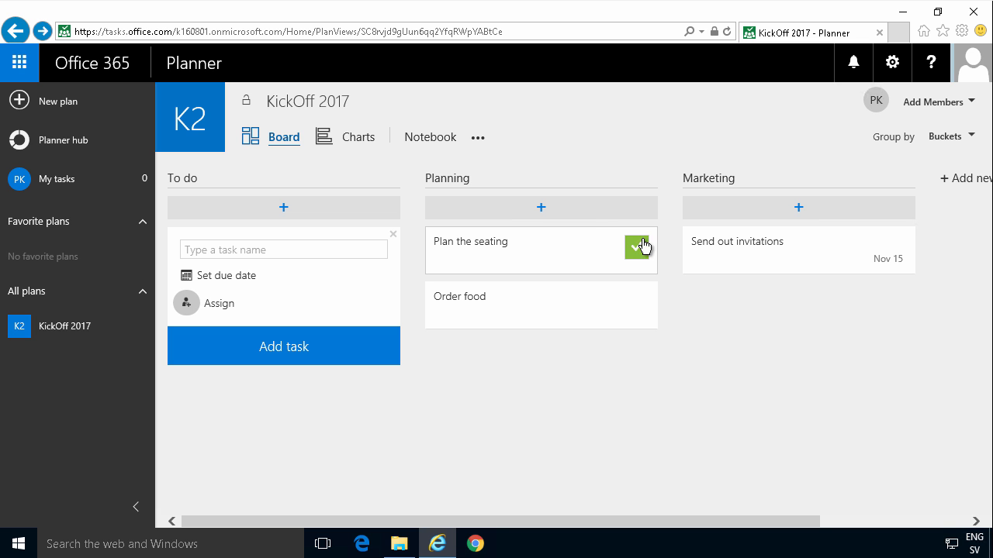
{"action": "left_click", "coordinate": [636, 247]}
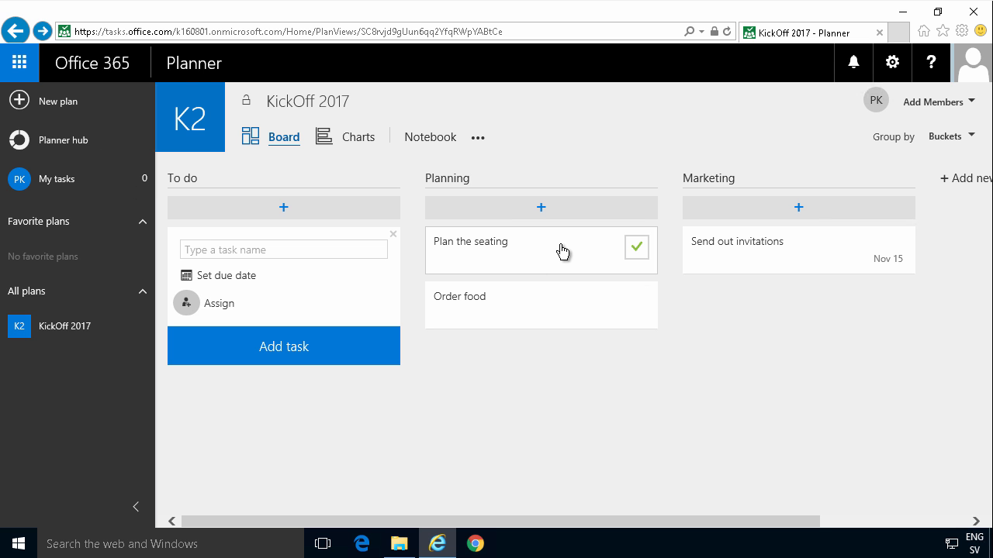
{"action": "left_click", "coordinate": [469, 242]}
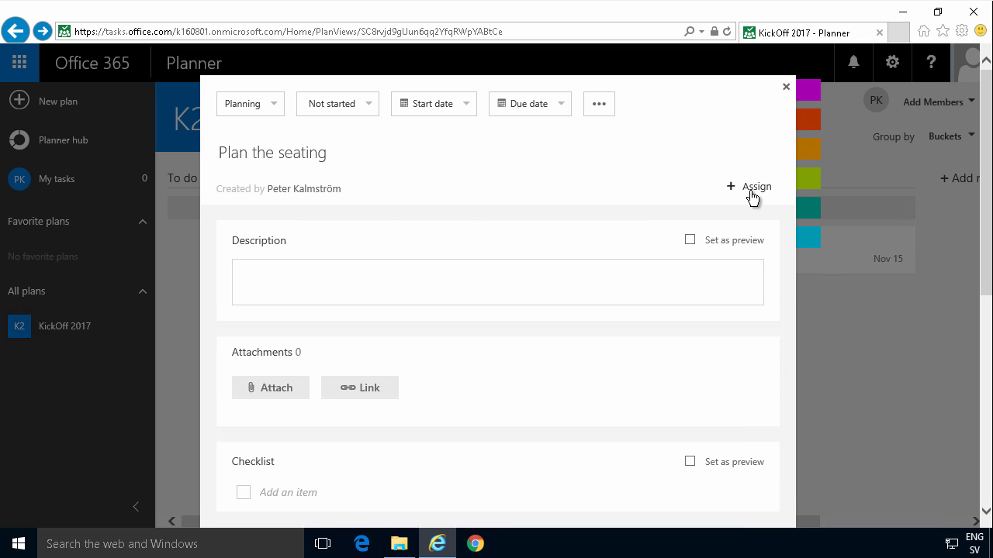
Assign Plan the seating to plan member Peter Kalmström
{"action": "left_click", "coordinate": [756, 186]}
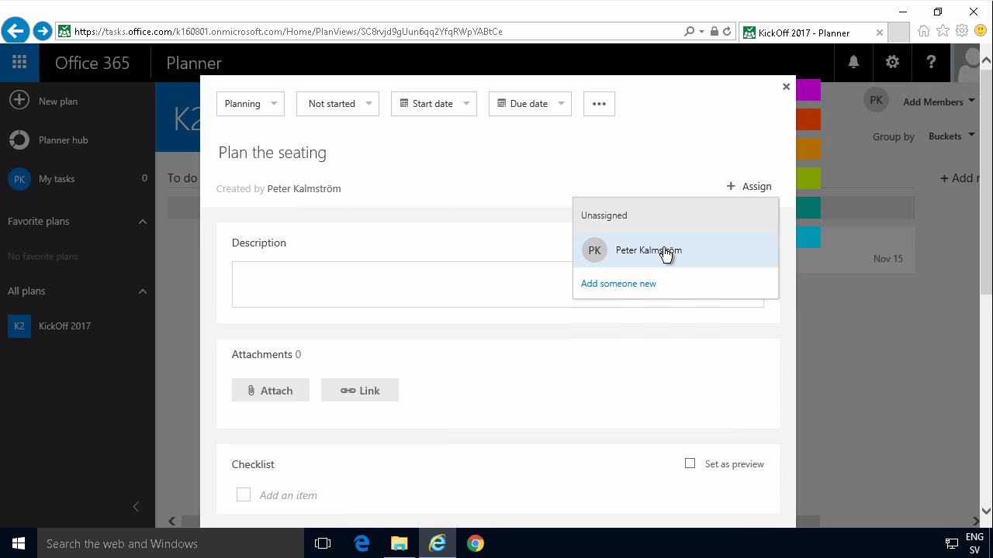
{"action": "left_click", "coordinate": [648, 250]}
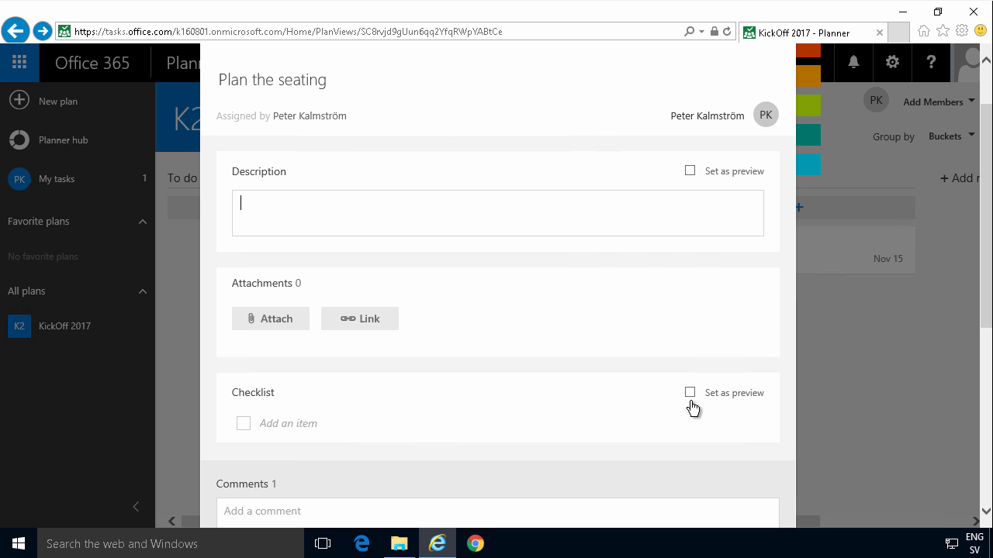
{"action": "mouse_move", "coordinate": [266, 433]}
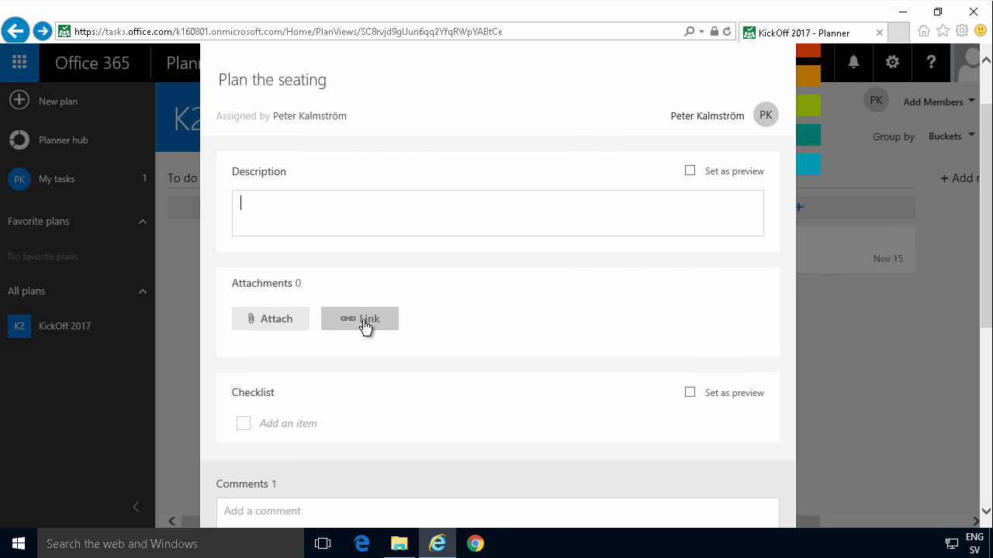
{"action": "scroll", "scroll_direction": "down", "scroll_amount": 3}
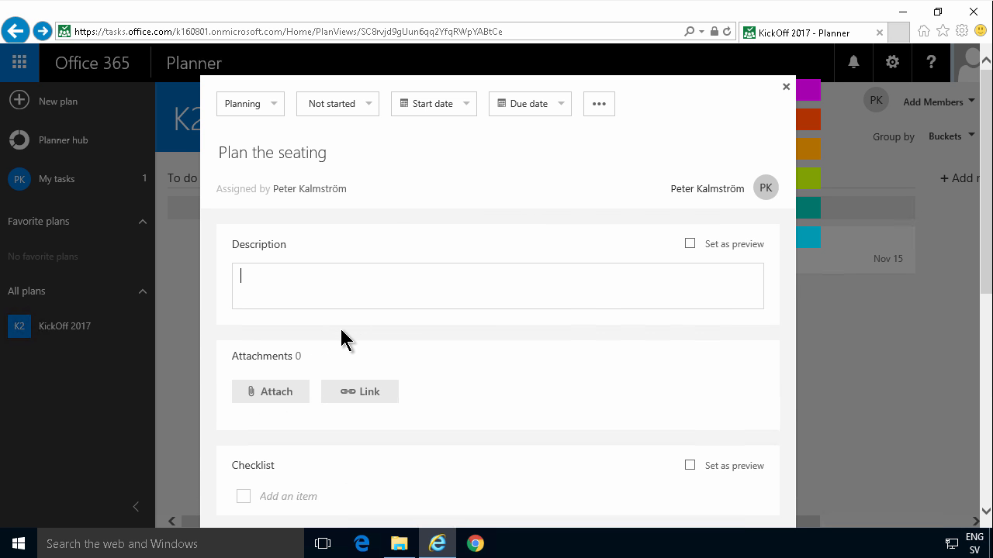
{"action": "scroll", "scroll_direction": "down", "scroll_amount": 3}
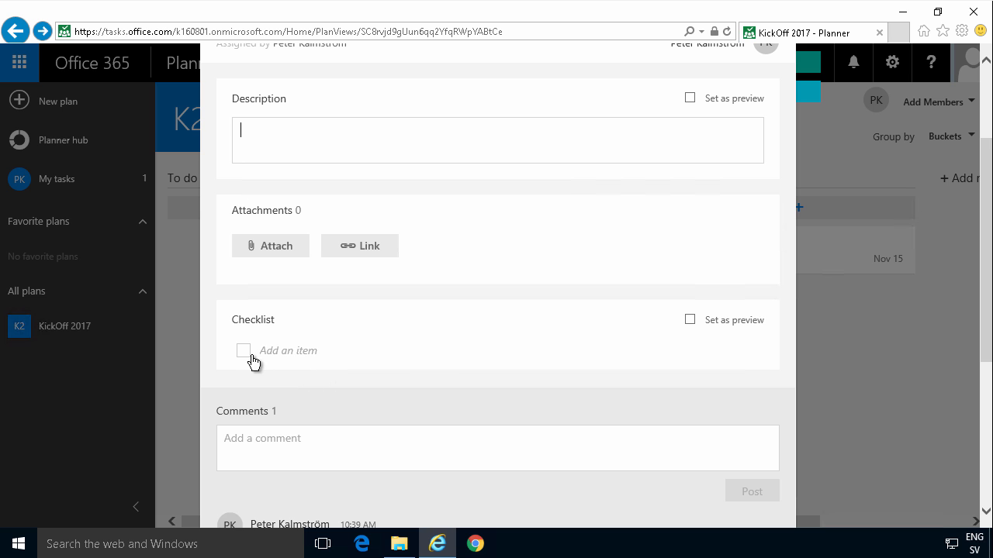
Give Plan the seating checklist items Estimate guests and Choose seating options
{"action": "left_click", "coordinate": [244, 351]}
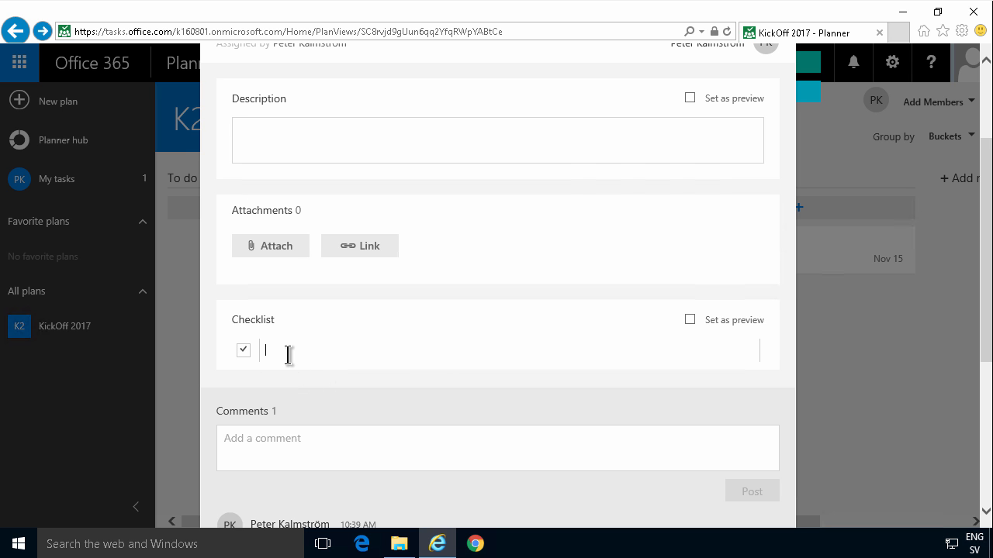
{"action": "type", "text": "Estimate guests"}
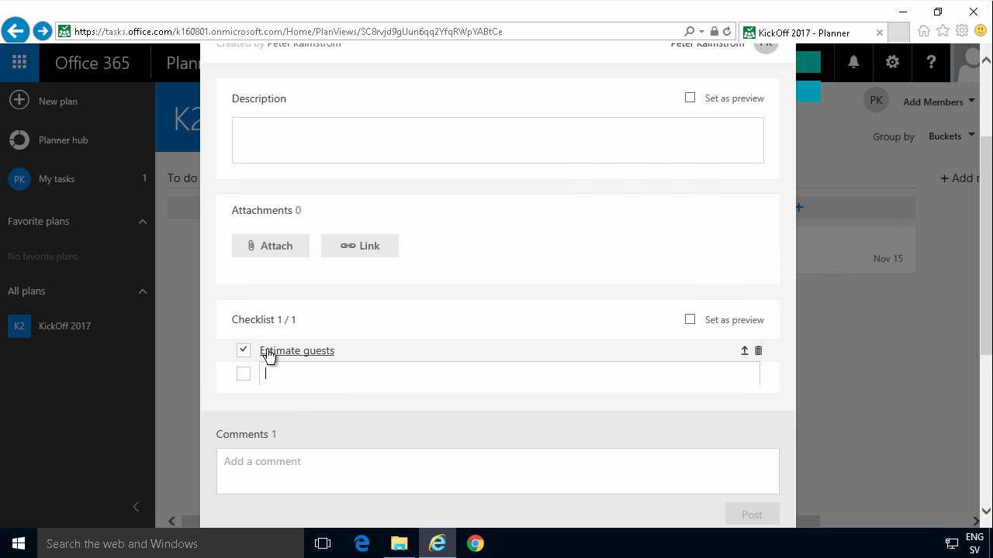
{"action": "left_click", "coordinate": [243, 349]}
{"action": "type", "text": "Choose s"}
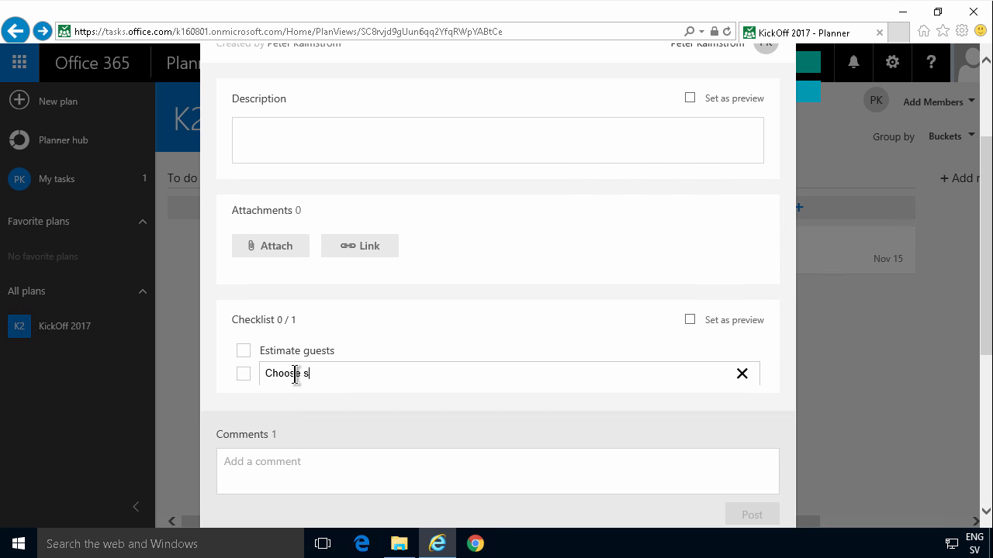
{"action": "type", "text": "eating options"}
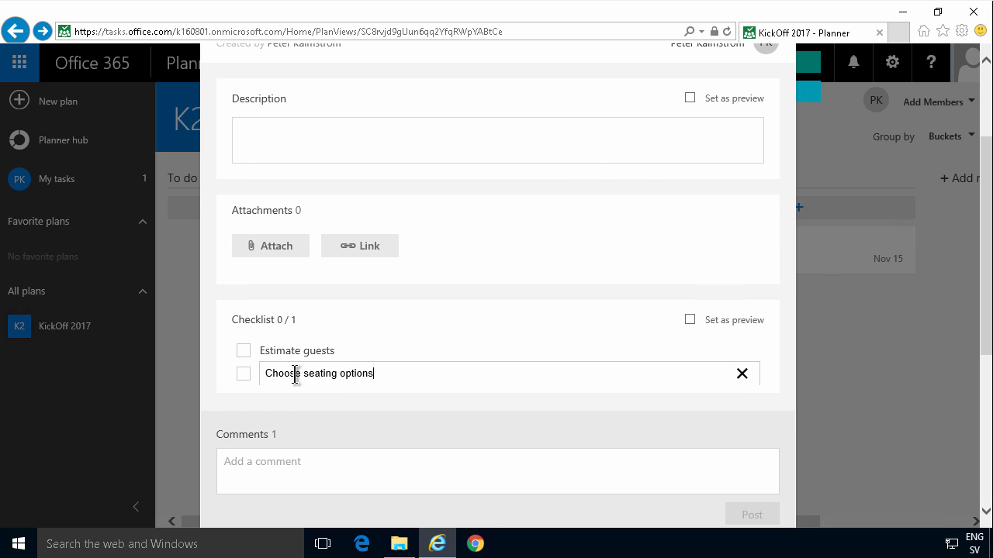
{"action": "key", "text": "enter"}
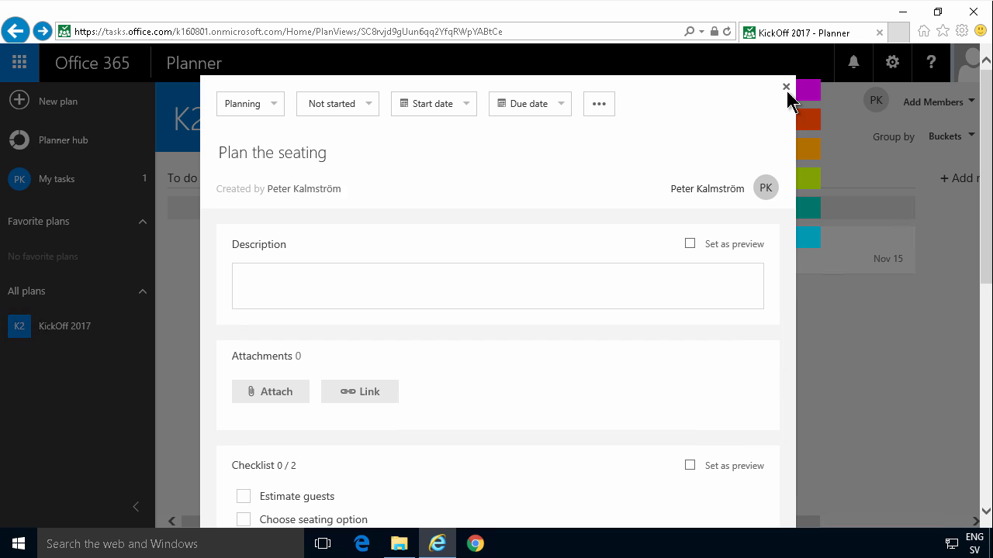
Close the Plan the seating details and reopen the task
{"action": "left_click", "coordinate": [786, 86]}
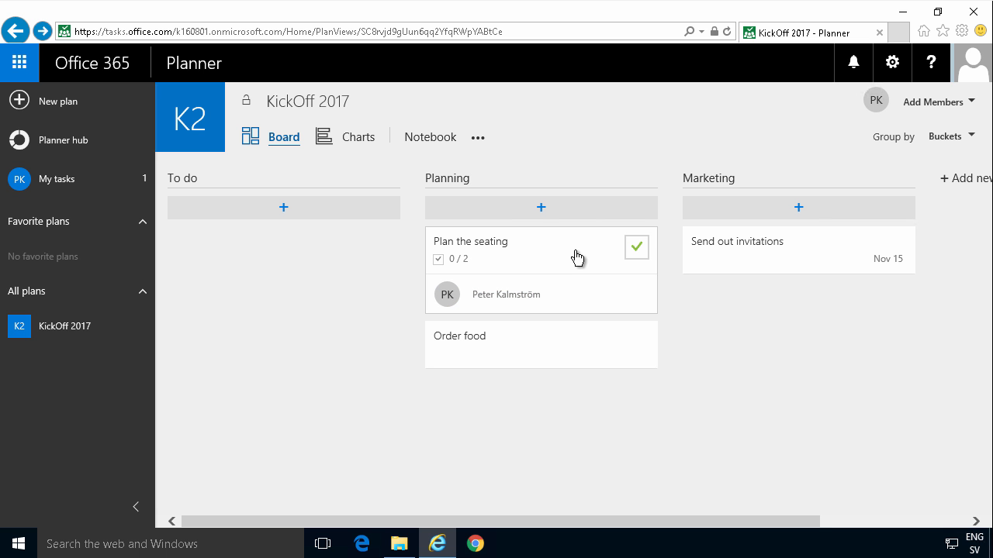
{"action": "left_click", "coordinate": [470, 241]}
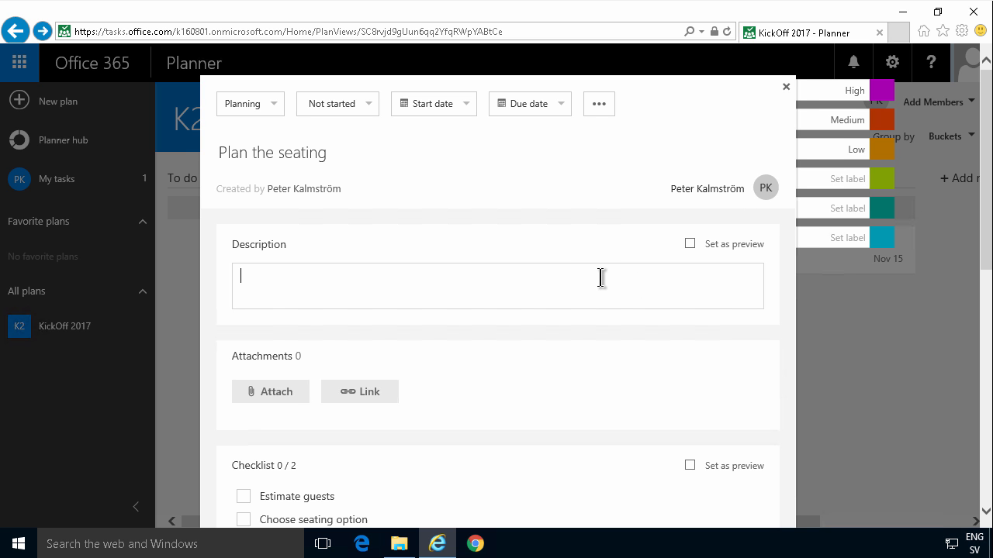
{"action": "mouse_move", "coordinate": [720, 272]}
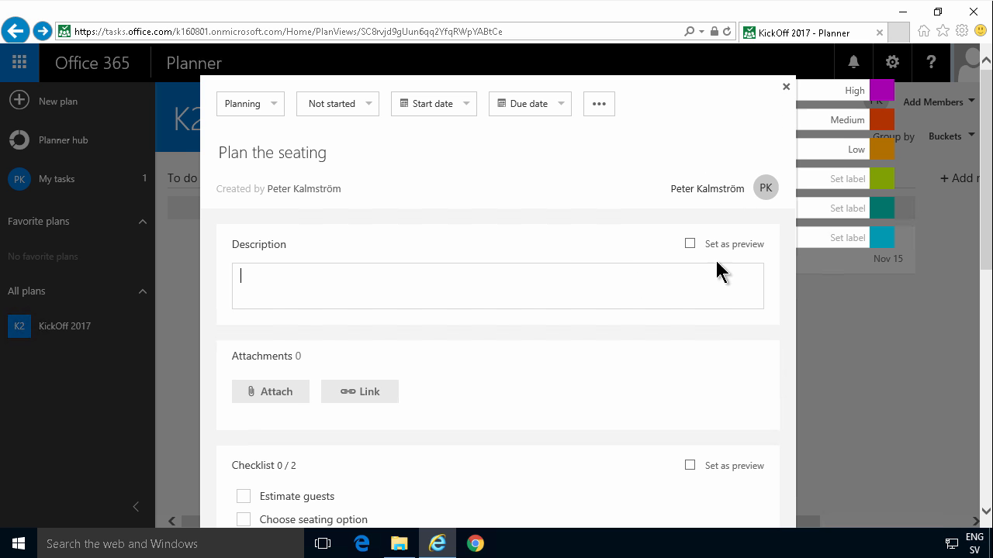
Apply the High label to Plan the seating, try Medium, and reopen the task to check
{"action": "left_click", "coordinate": [272, 152]}
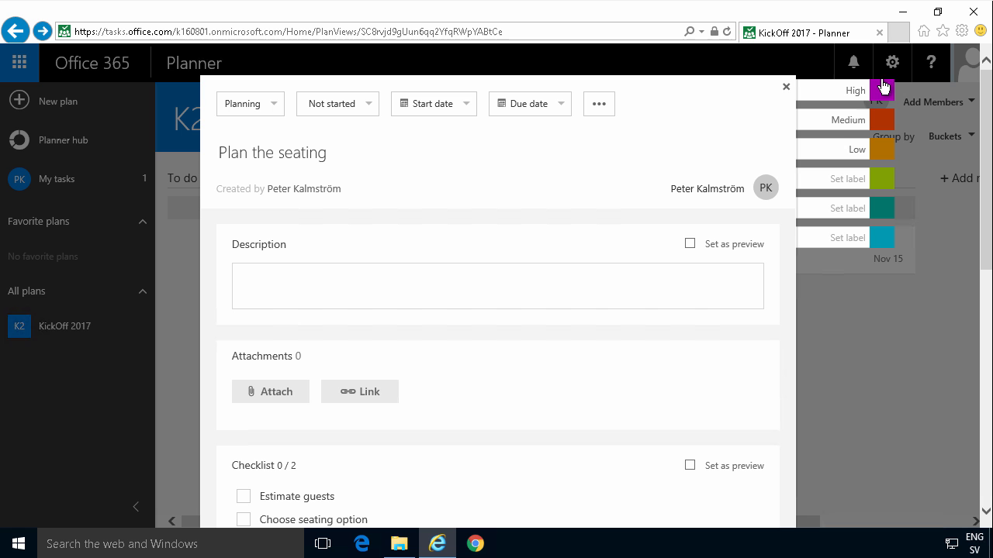
{"action": "left_click", "coordinate": [882, 90]}
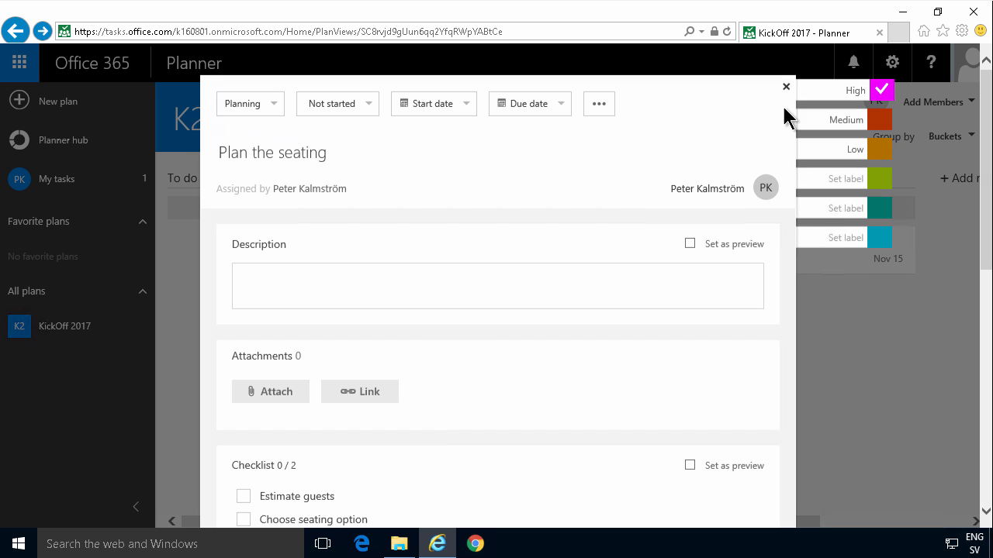
{"action": "left_click", "coordinate": [785, 86]}
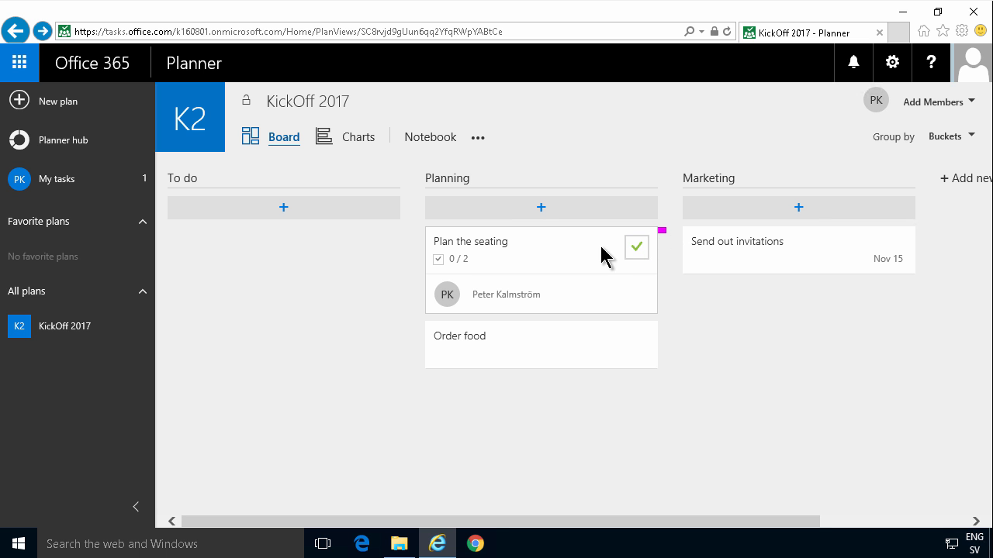
{"action": "left_click", "coordinate": [470, 241]}
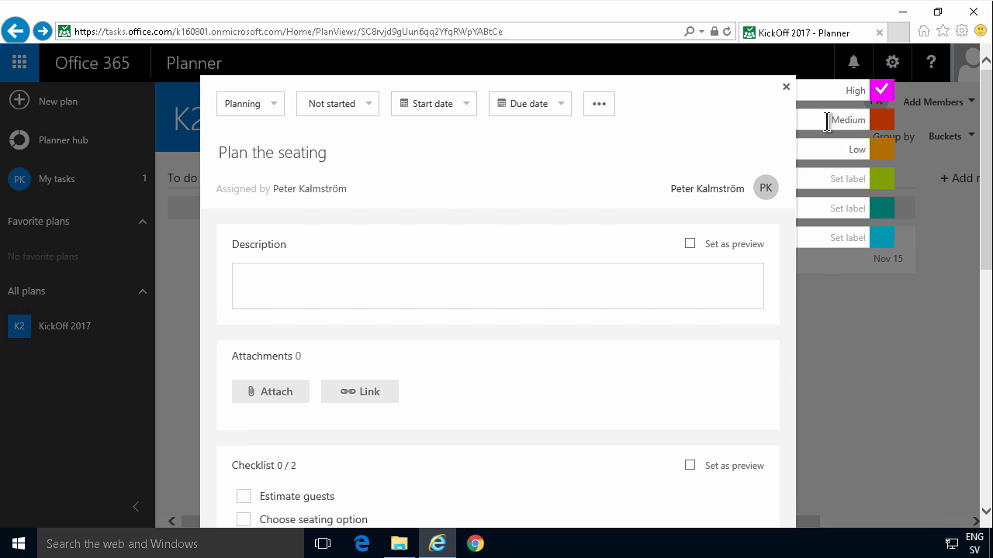
{"action": "left_click", "coordinate": [882, 120]}
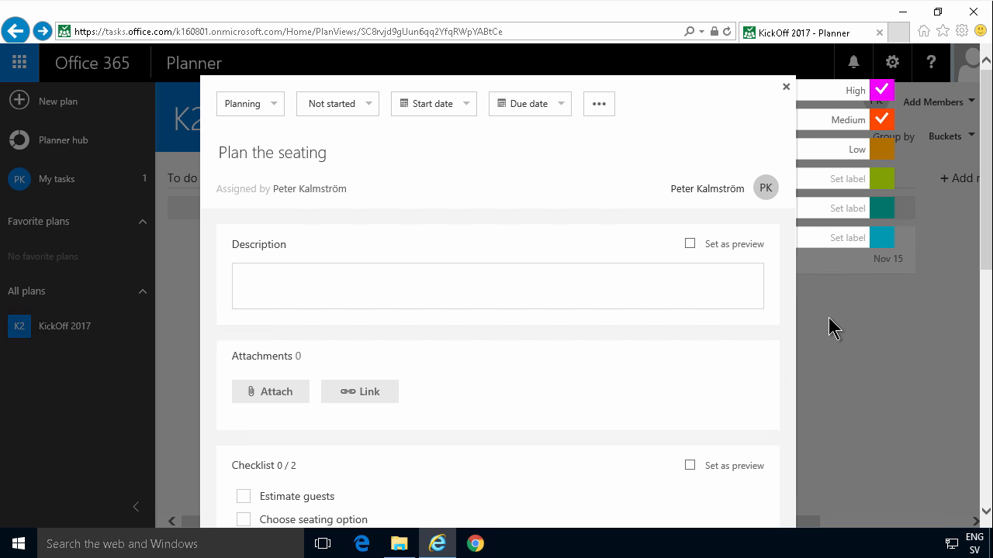
{"action": "left_click", "coordinate": [785, 86]}
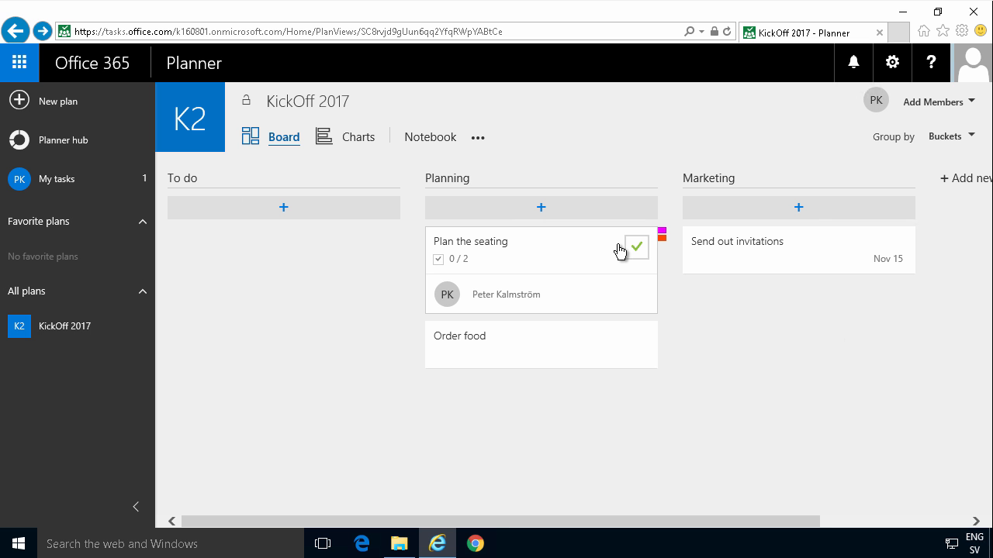
{"action": "left_click", "coordinate": [470, 241]}
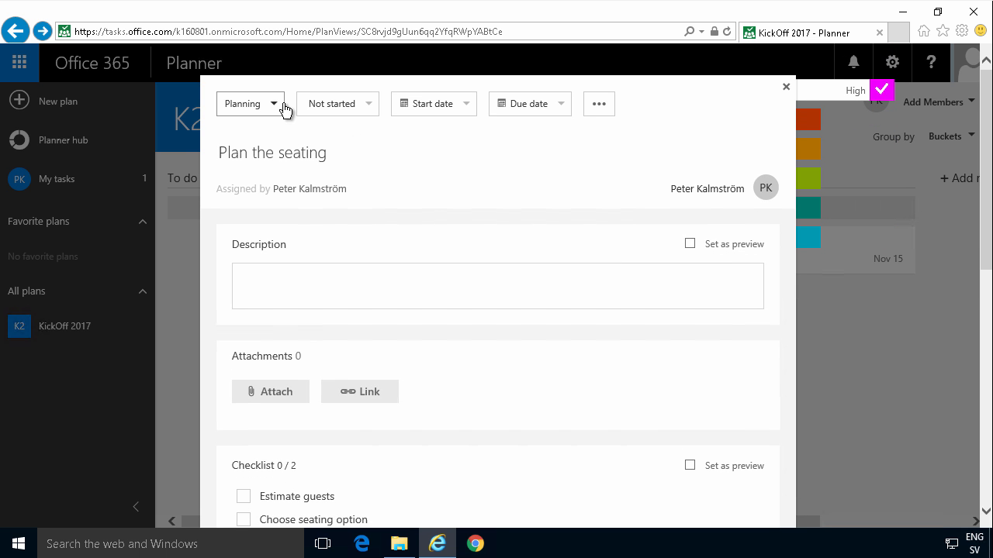
Review Plan the seating's bucket and progress options, then close its details
{"action": "left_click", "coordinate": [248, 103]}
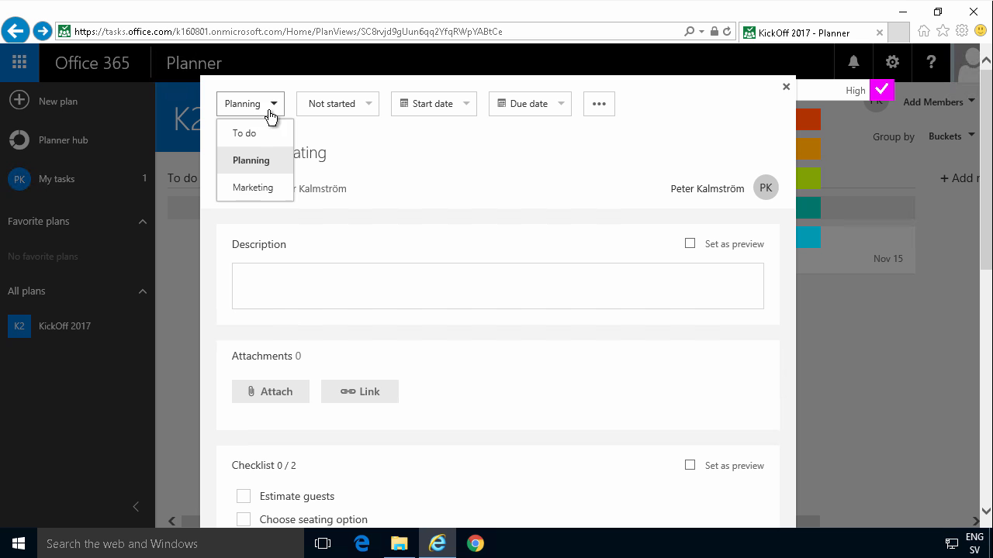
{"action": "mouse_move", "coordinate": [362, 104]}
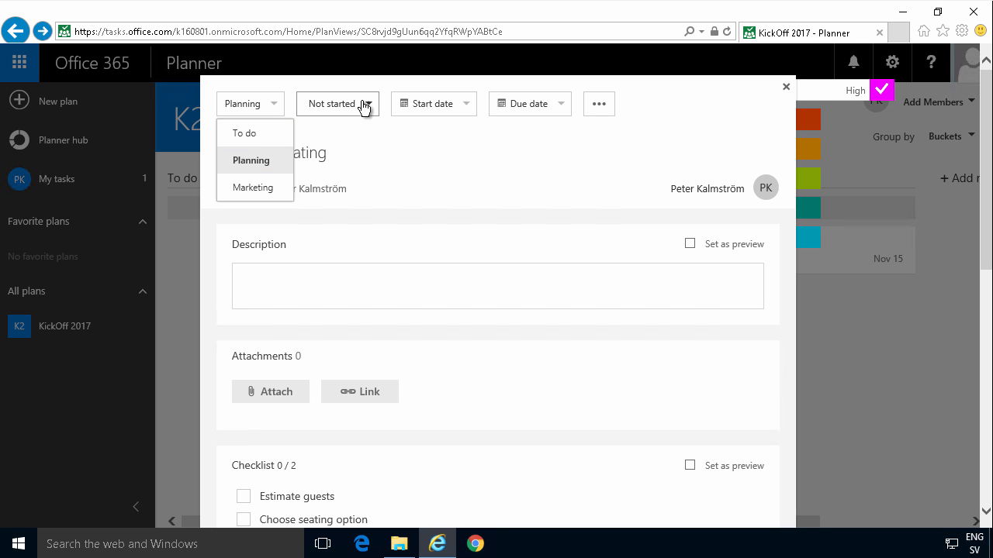
{"action": "left_click", "coordinate": [338, 104]}
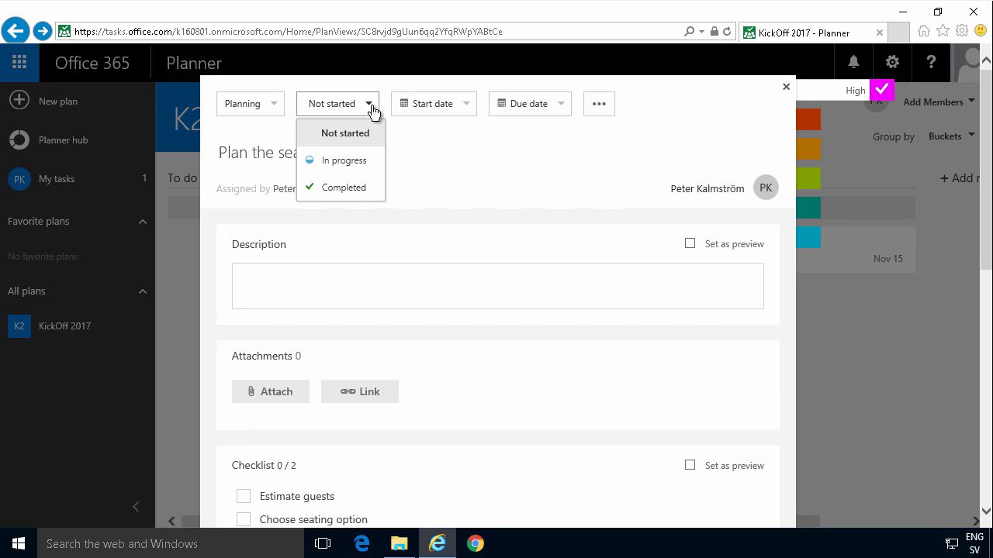
{"action": "mouse_move", "coordinate": [360, 155]}
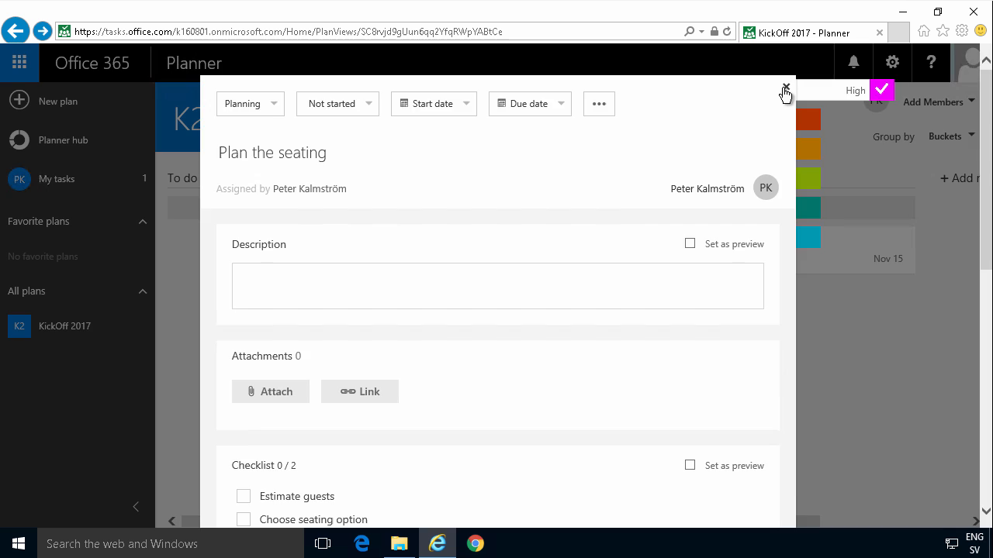
{"action": "left_click", "coordinate": [786, 87]}
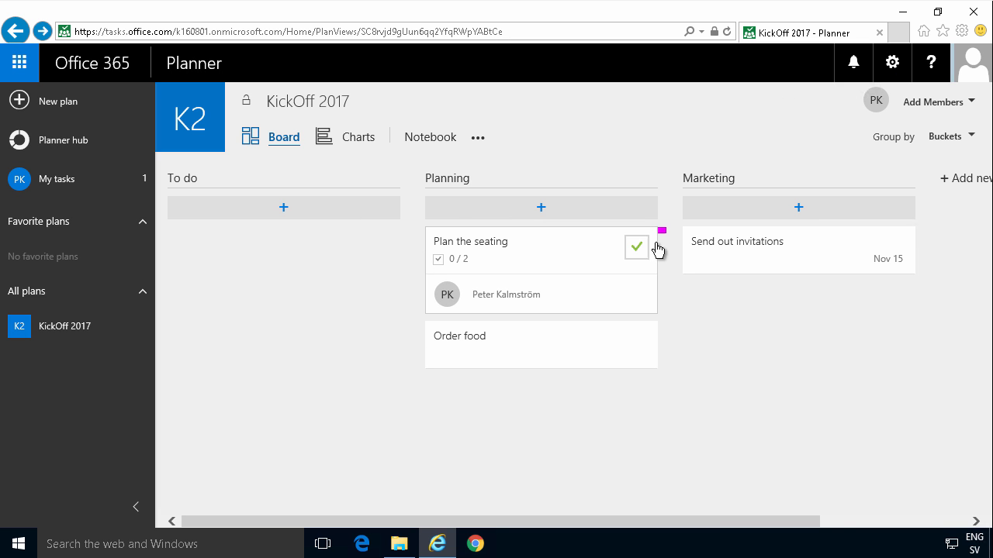
{"action": "mouse_move", "coordinate": [698, 298]}
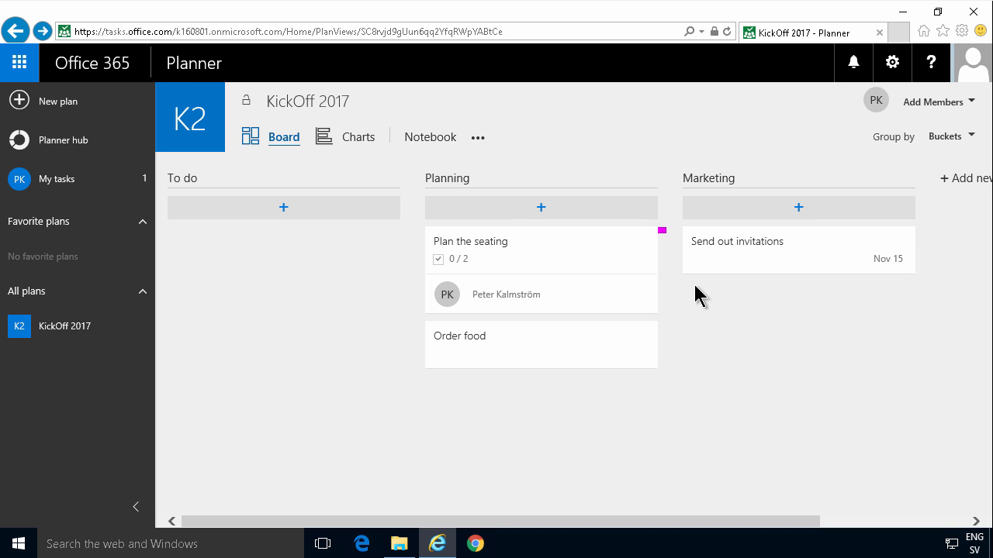
{"action": "mouse_move", "coordinate": [496, 337]}
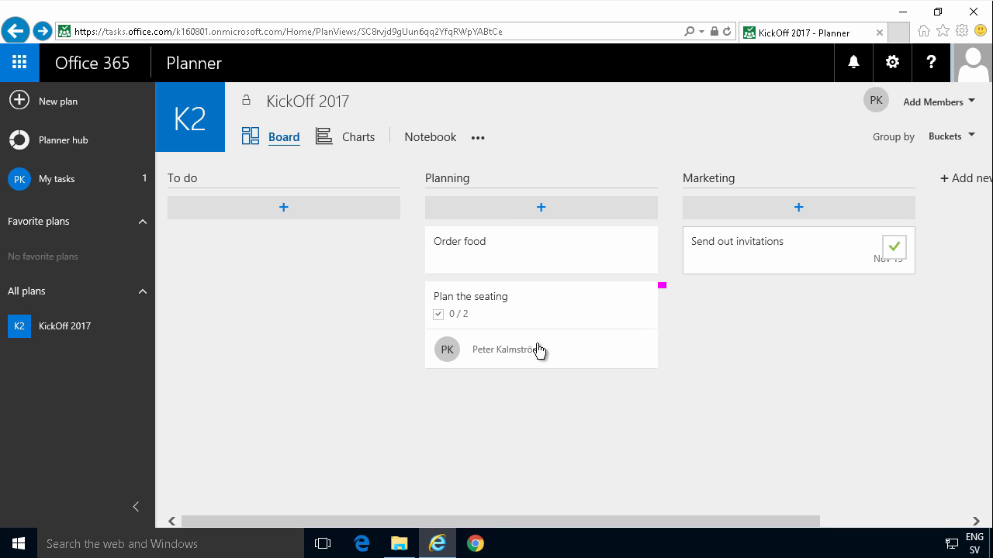
{"action": "mouse_move", "coordinate": [349, 144]}
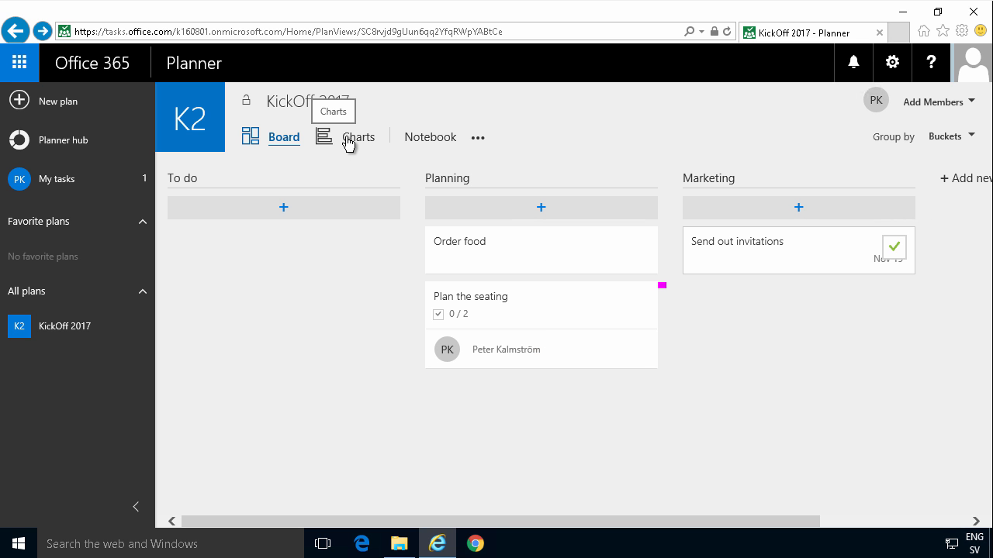
Check the KickOff 2017 charts, then list my assigned tasks, showing Plan the seating
{"action": "left_click", "coordinate": [357, 136]}
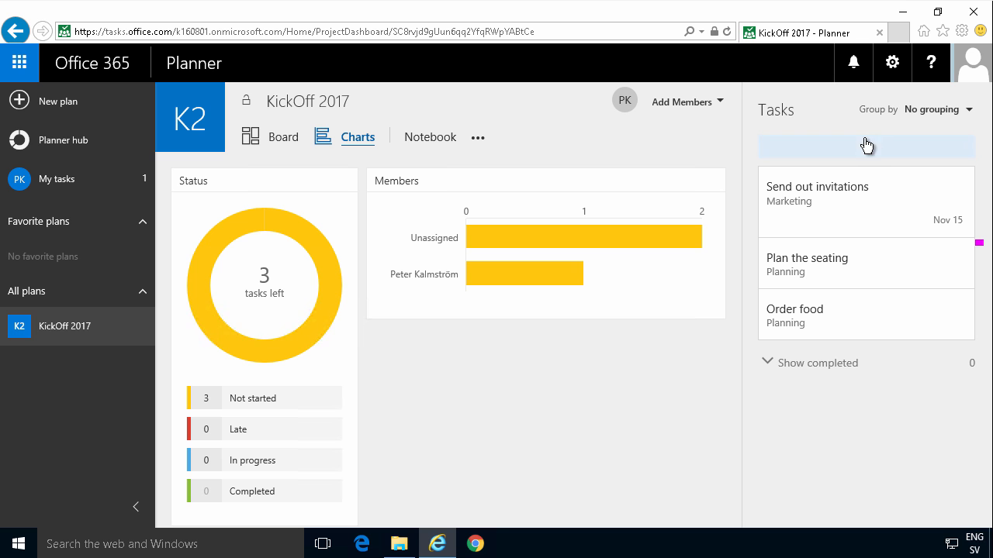
{"action": "mouse_move", "coordinate": [849, 218]}
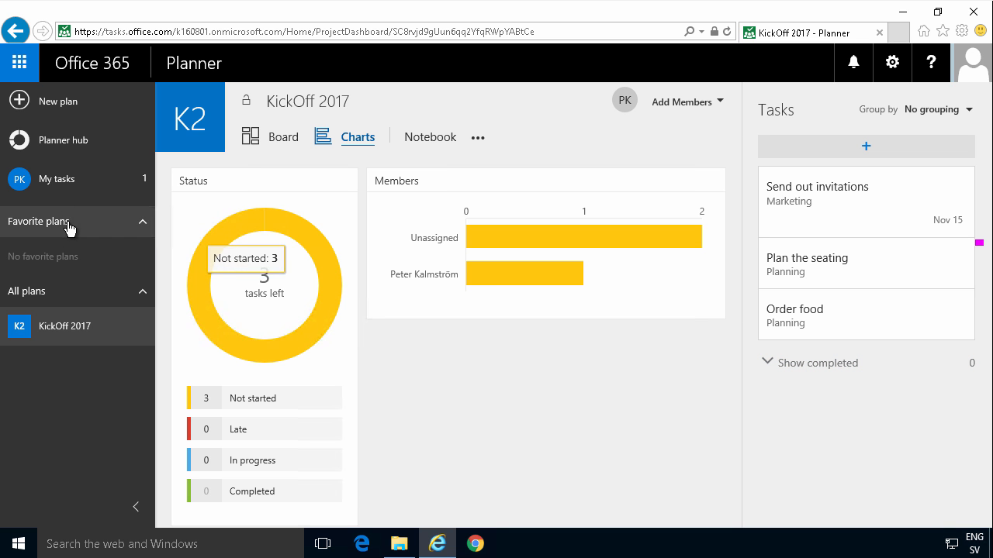
{"action": "left_click", "coordinate": [56, 178]}
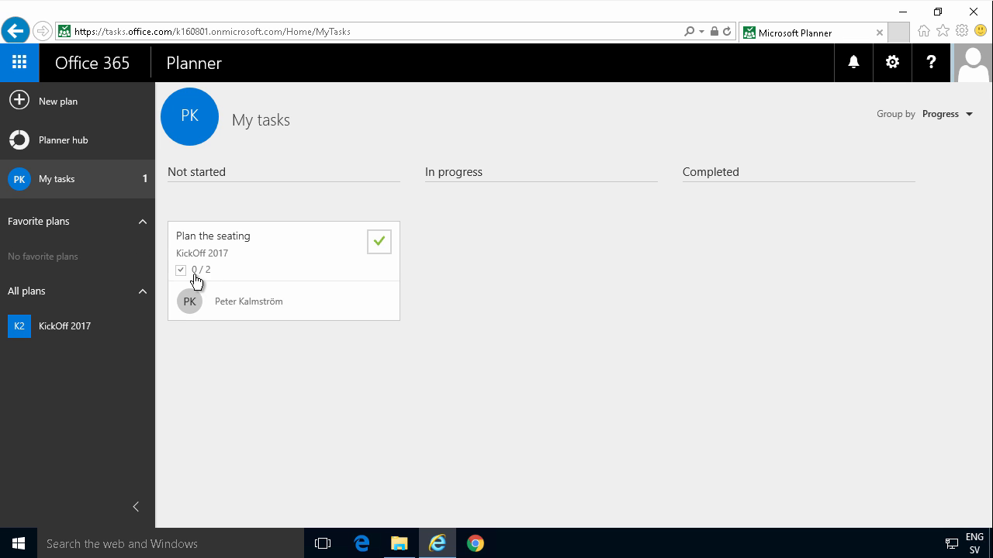
Complete the Plan the seating task and go back to the KickOff 2017 board
{"action": "left_click", "coordinate": [378, 242]}
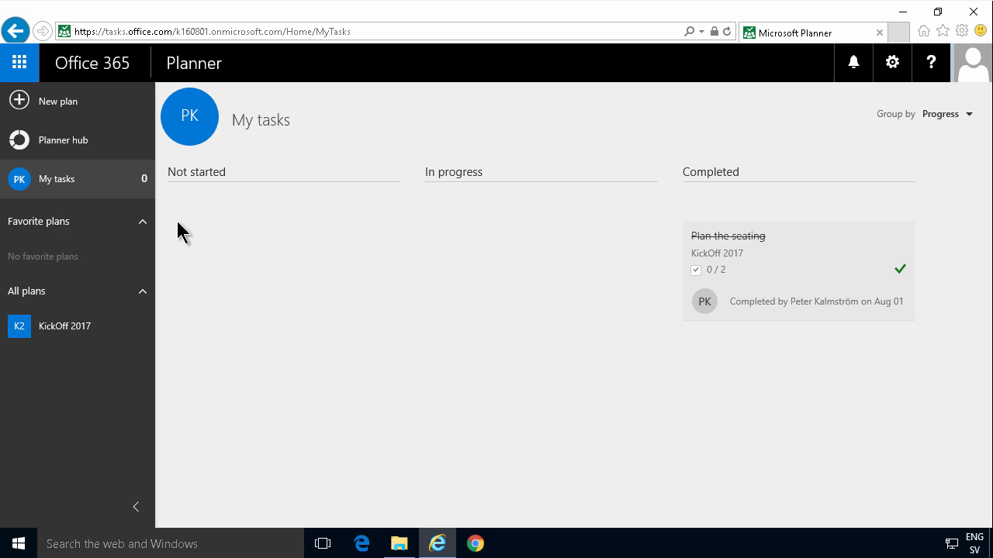
{"action": "mouse_move", "coordinate": [62, 283]}
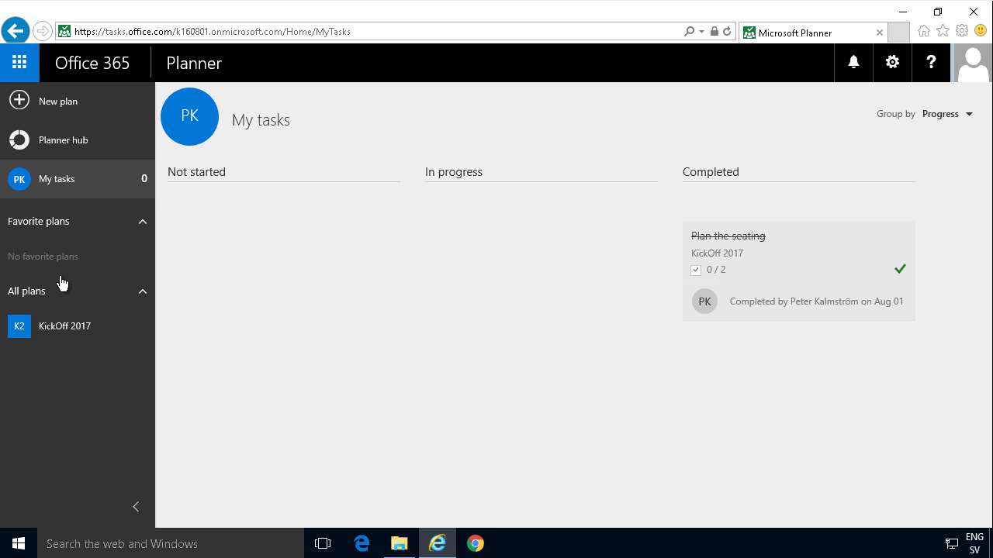
{"action": "left_click", "coordinate": [64, 325]}
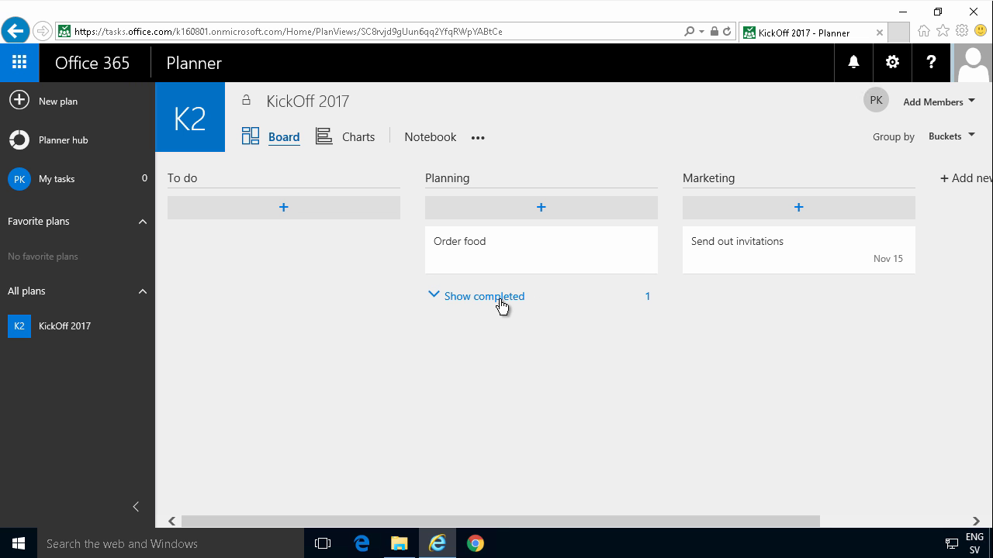
{"action": "left_click", "coordinate": [484, 297]}
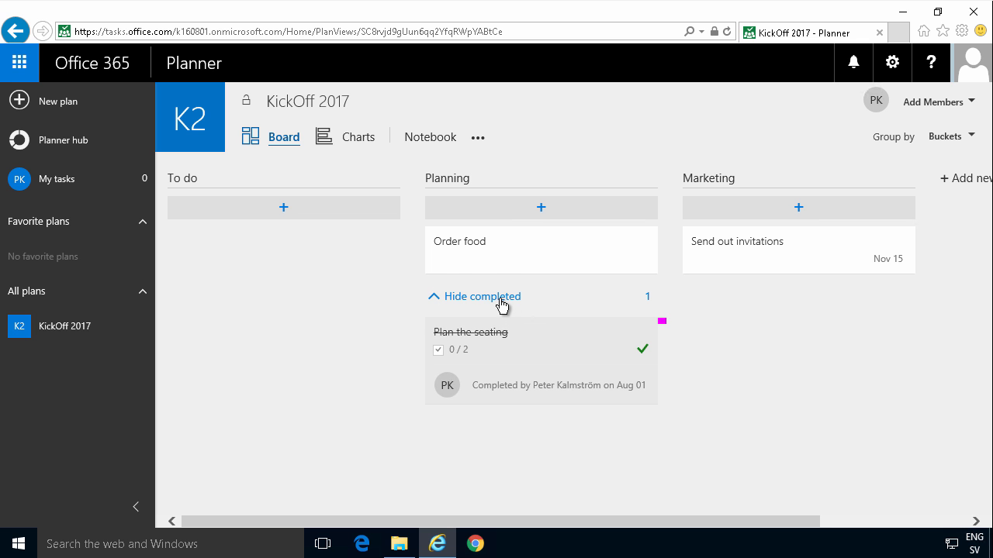
{"action": "left_click", "coordinate": [484, 296]}
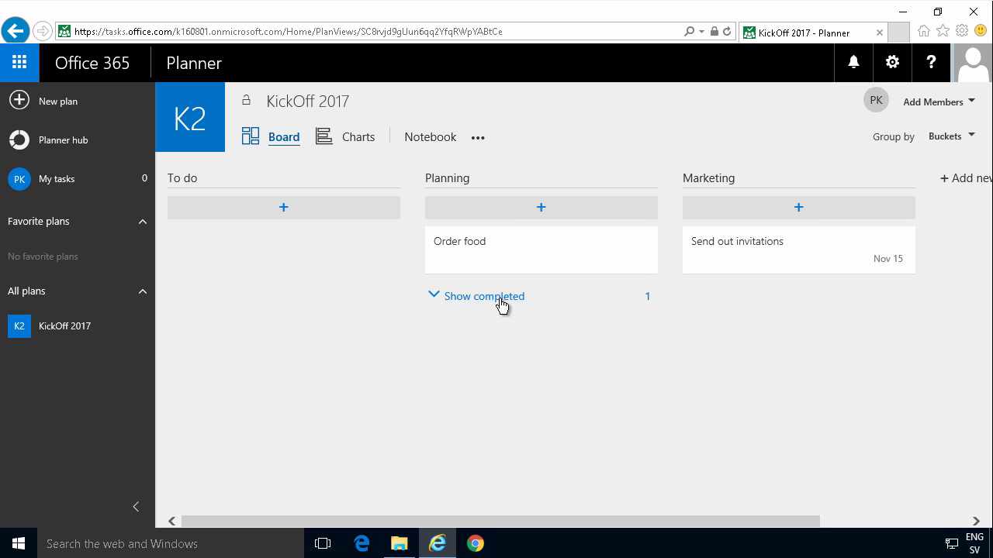